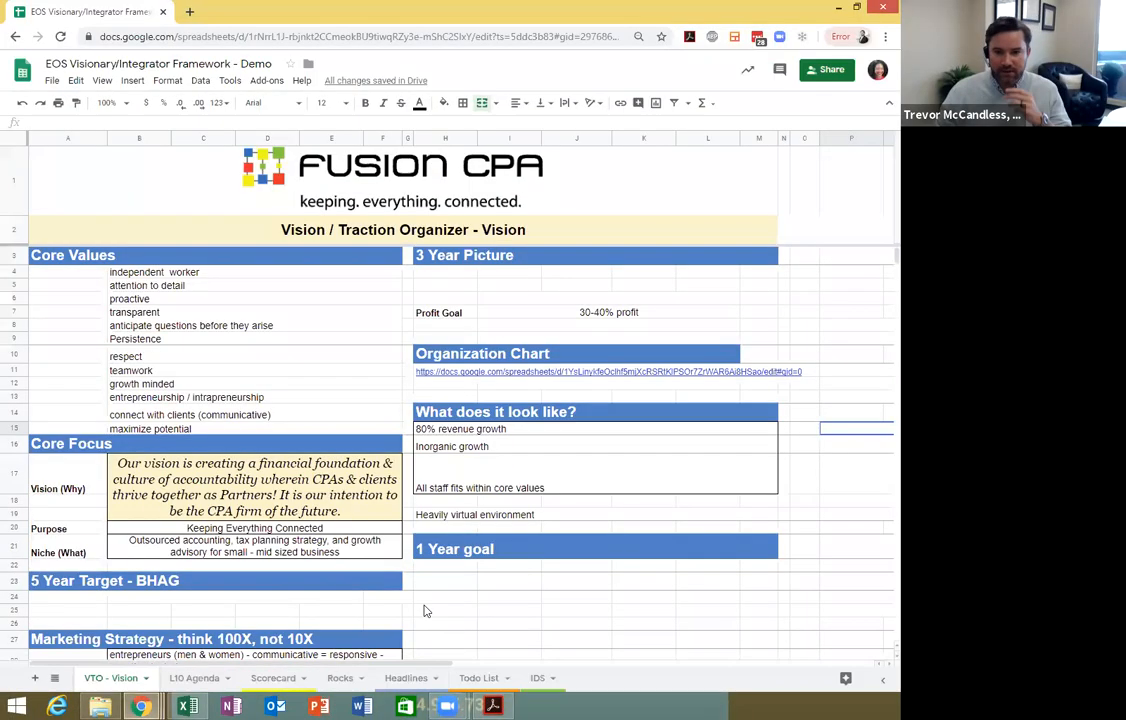
Step: Review the VTO Vision tab, then bring up the Organization Chart & Accountability spreadsheet
{"action": "left_click", "coordinate": [510, 596]}
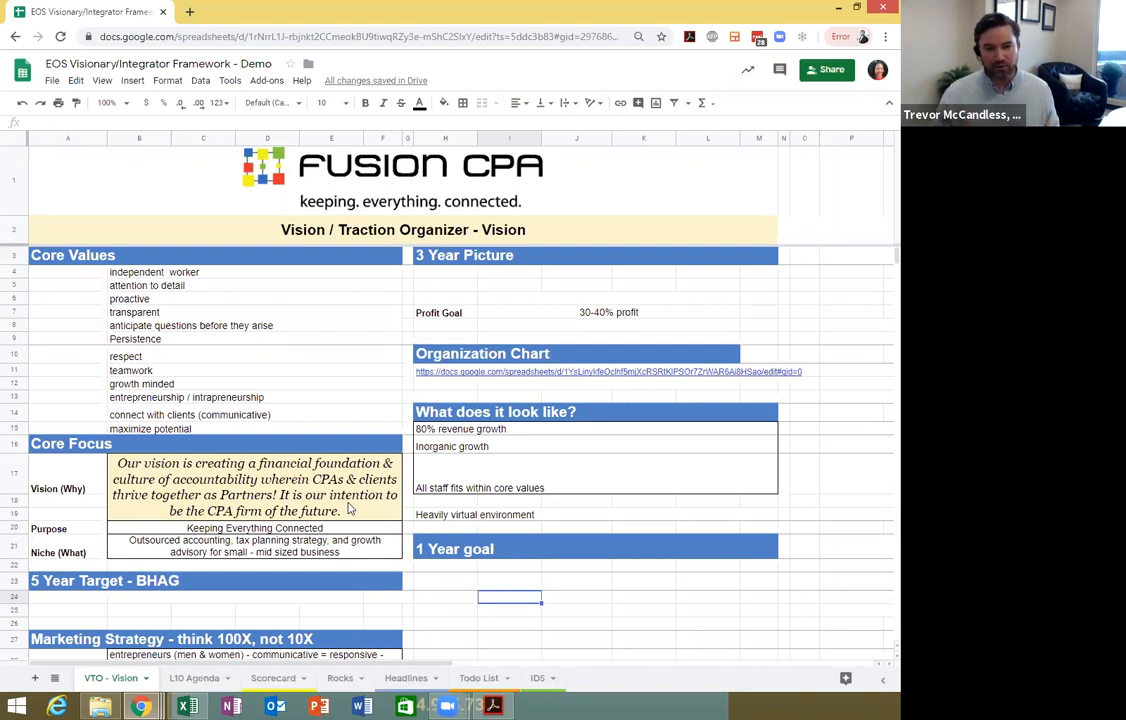
{"action": "scroll", "scroll_direction": "down", "scroll_amount": 3}
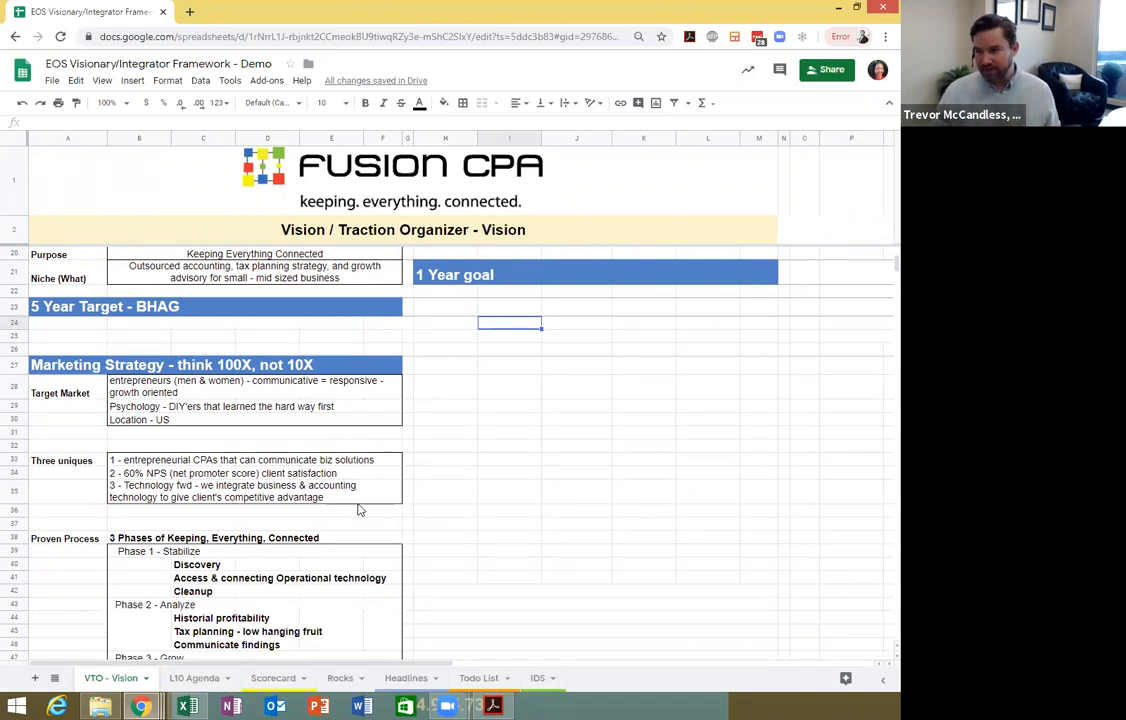
{"action": "scroll", "scroll_direction": "up", "scroll_amount": 3}
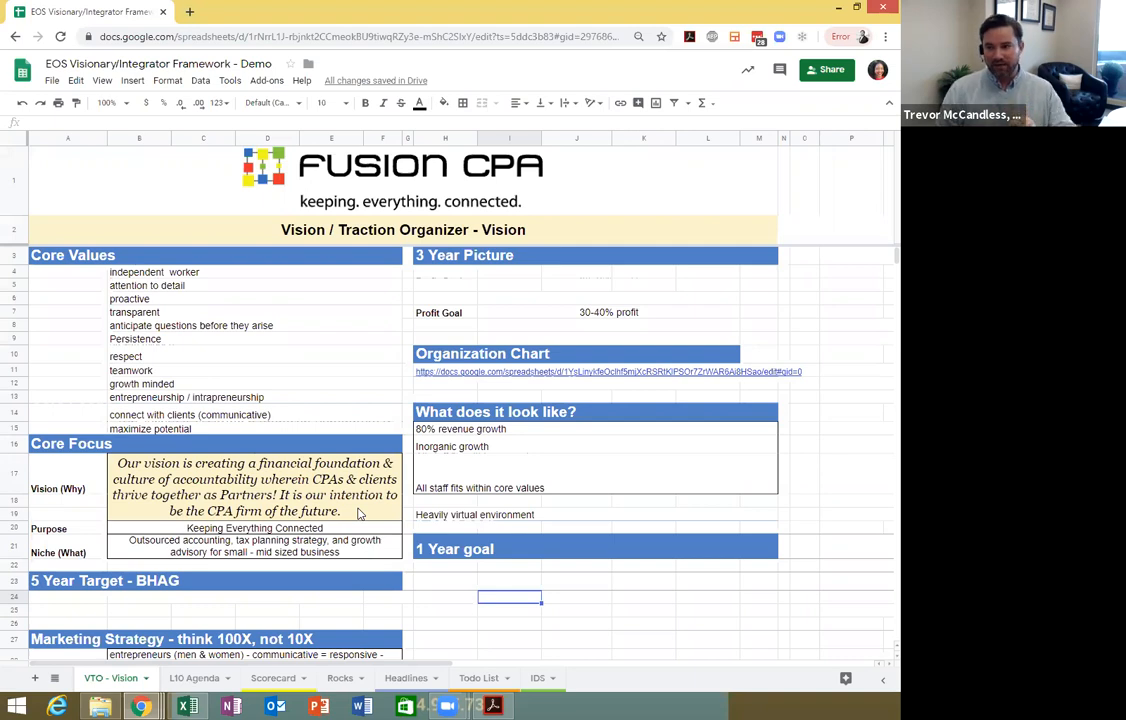
{"action": "mouse_move", "coordinate": [818, 314]}
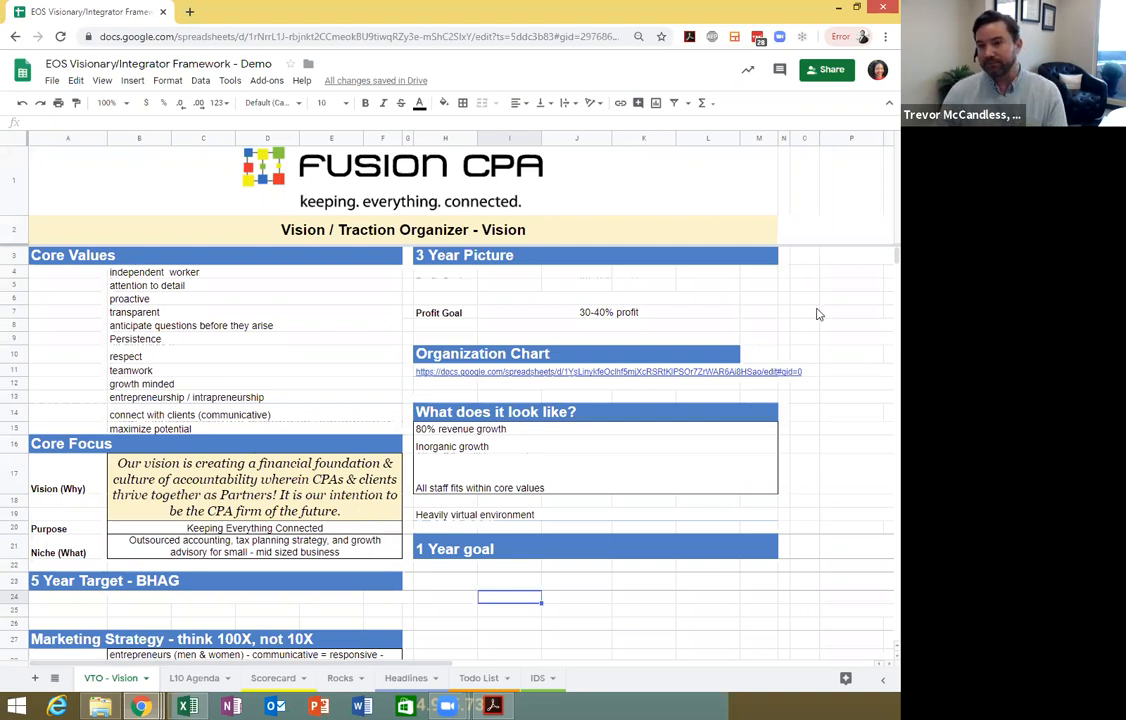
{"action": "left_click", "coordinate": [604, 370]}
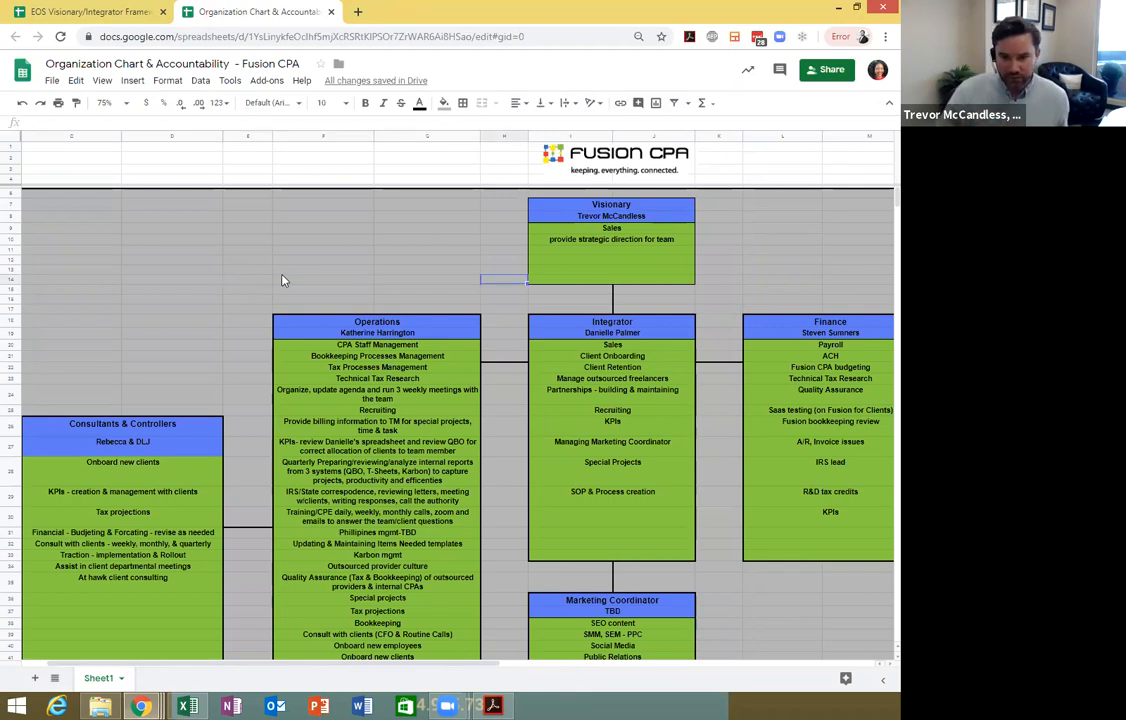
{"action": "left_click", "coordinate": [612, 216]}
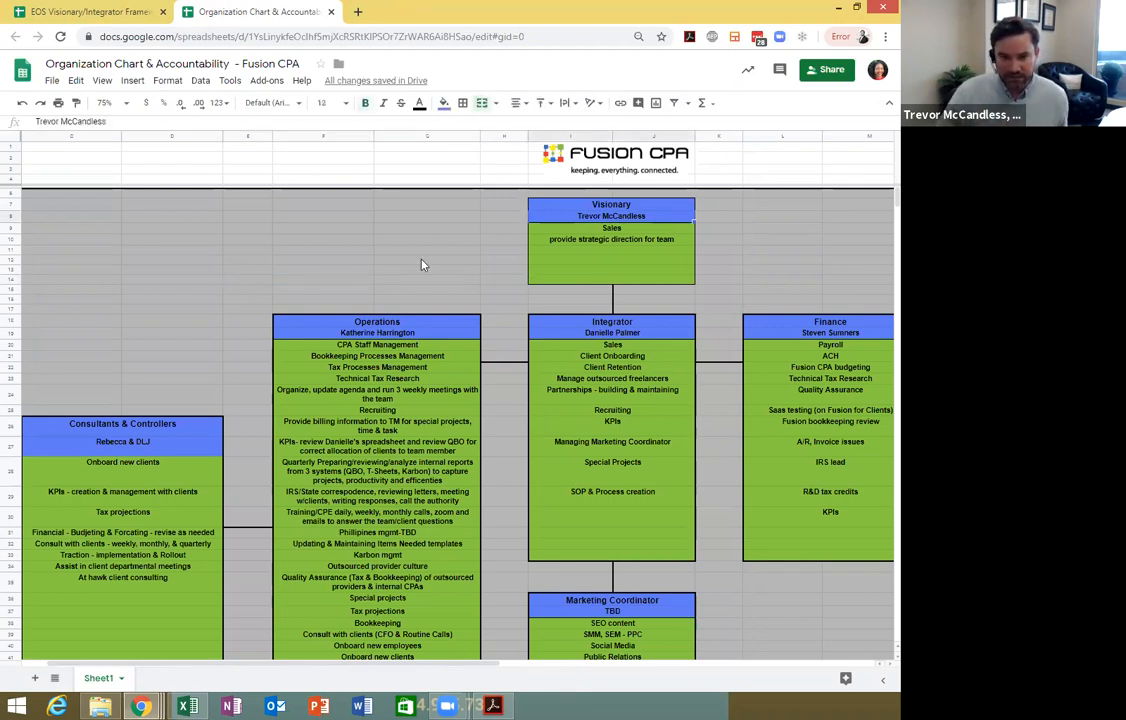
{"action": "left_click", "coordinate": [378, 332]}
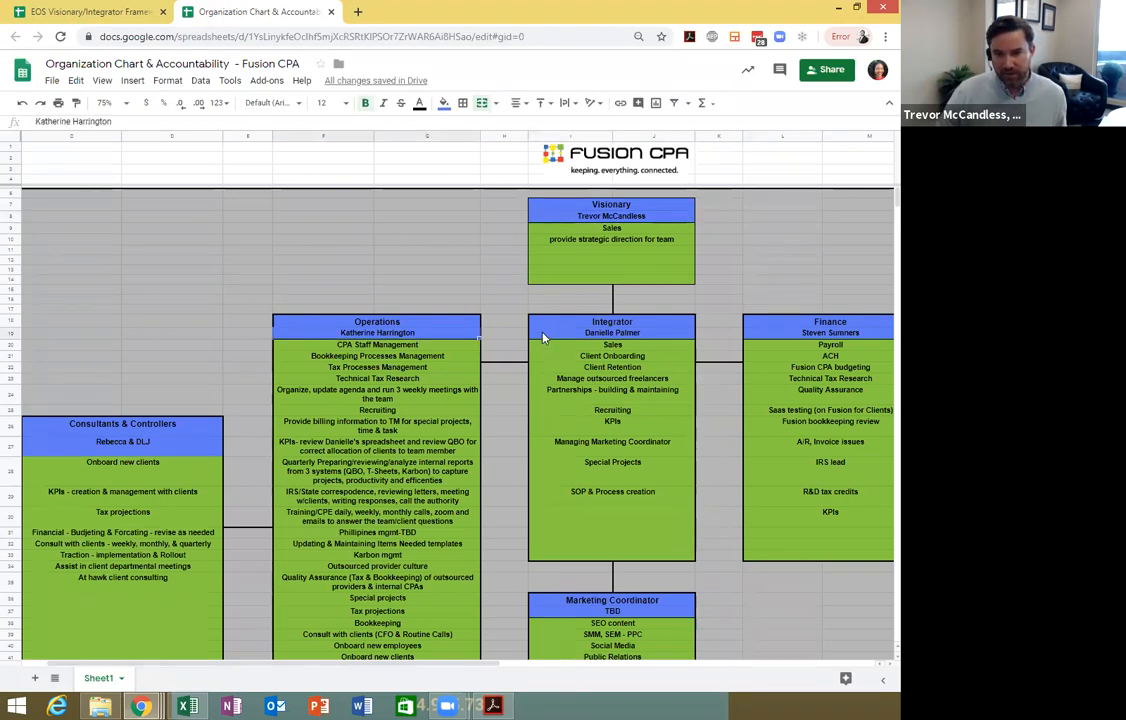
{"action": "left_click", "coordinate": [830, 332]}
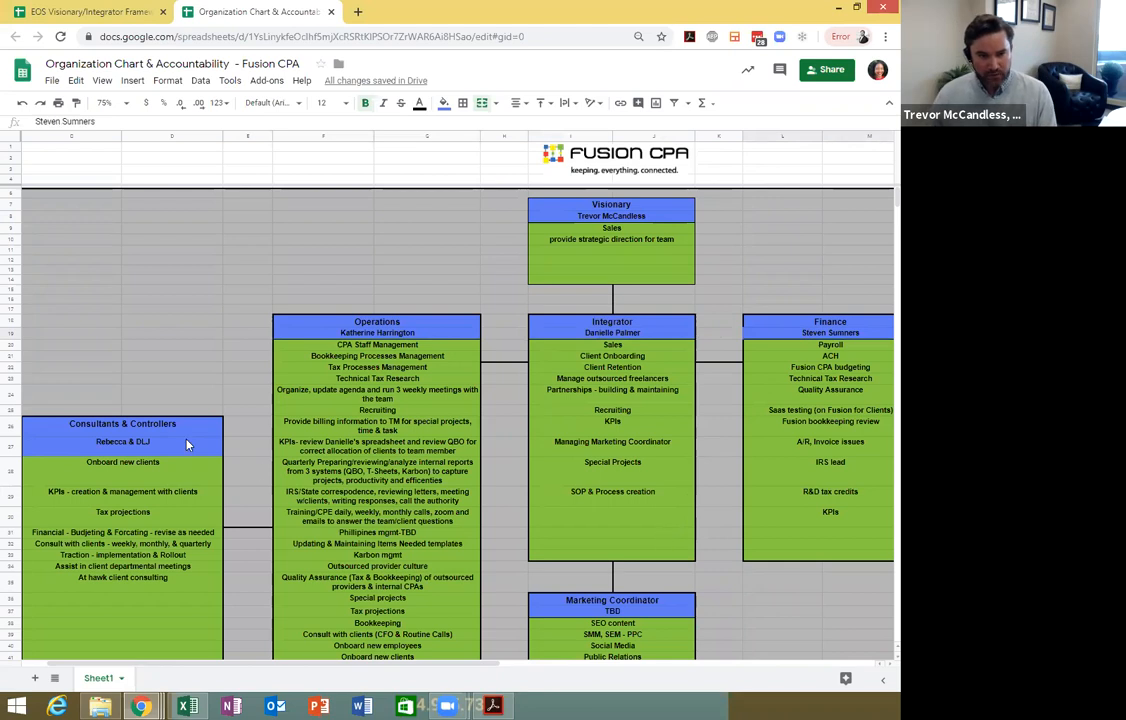
{"action": "scroll", "scroll_direction": "down", "scroll_amount": 3}
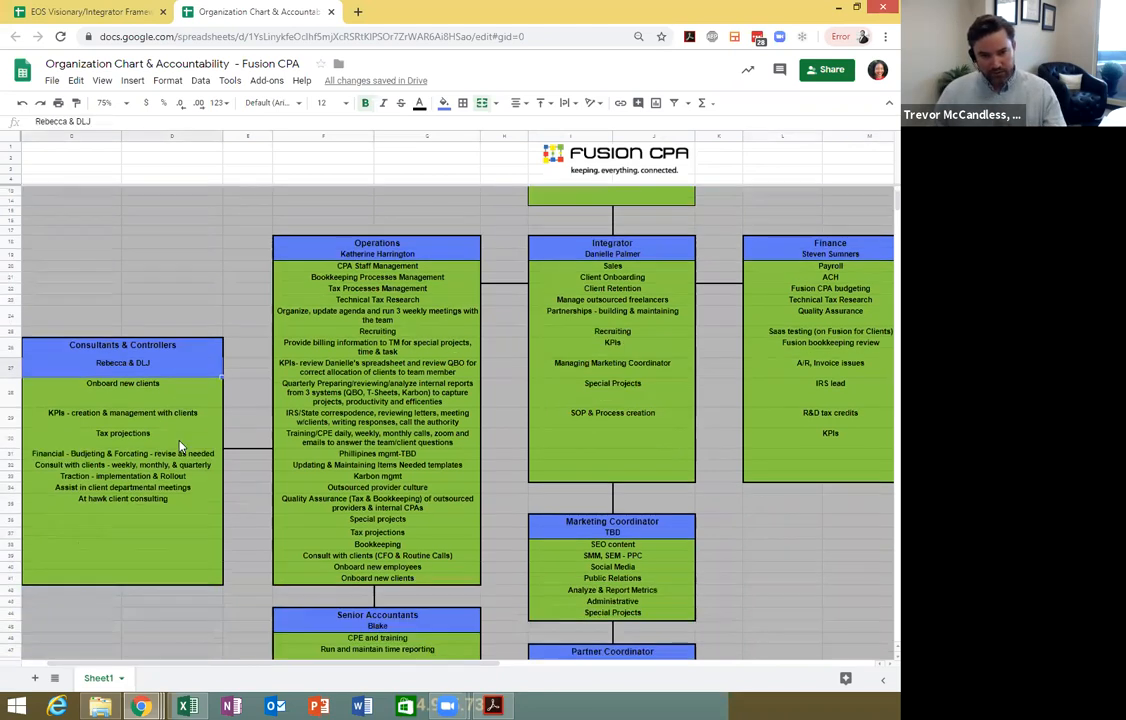
{"action": "scroll", "scroll_direction": "down", "scroll_amount": 3}
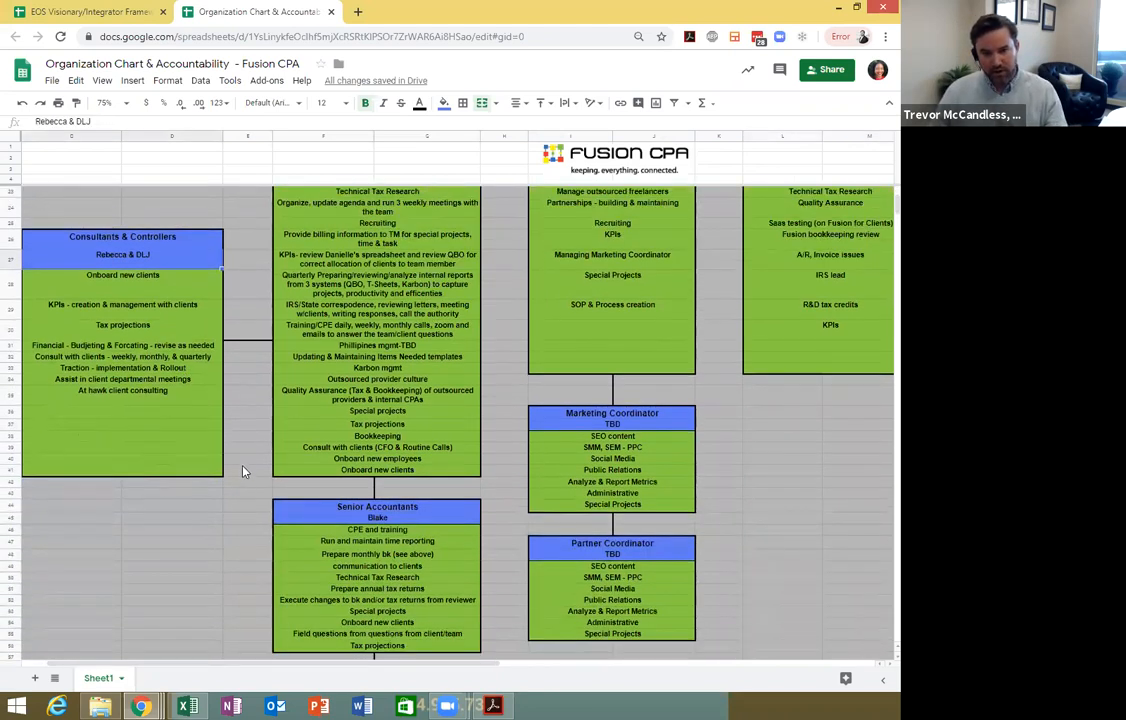
{"action": "scroll", "scroll_direction": "down", "scroll_amount": 3}
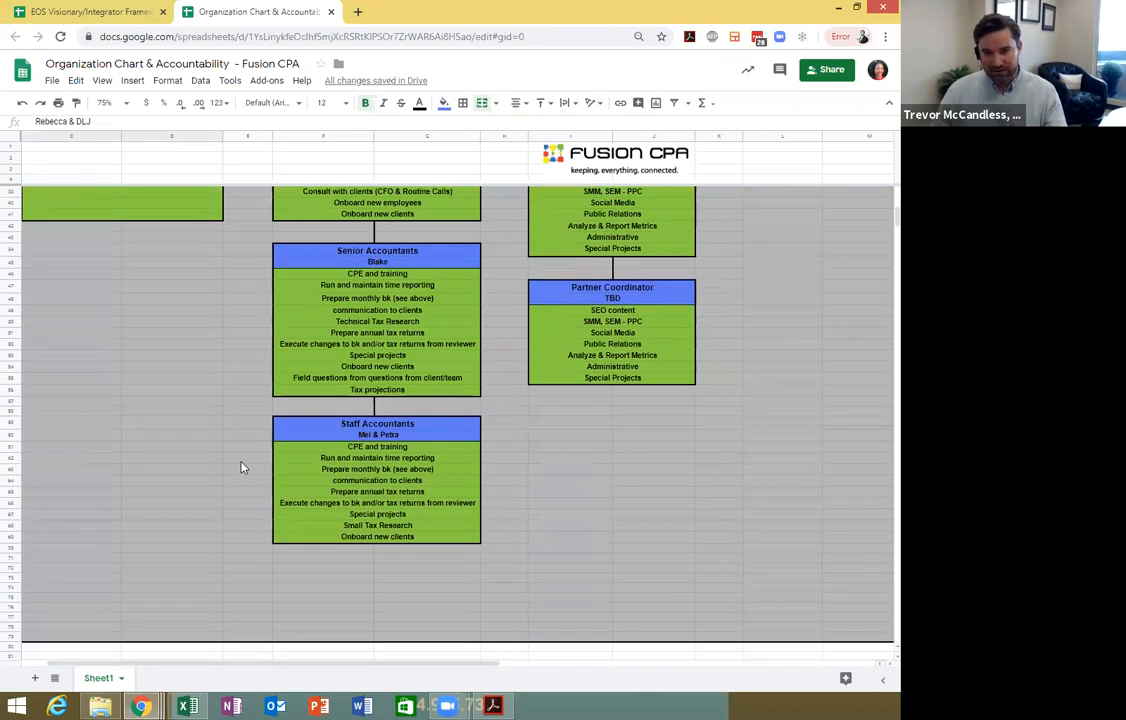
{"action": "scroll", "scroll_direction": "up", "scroll_amount": 3}
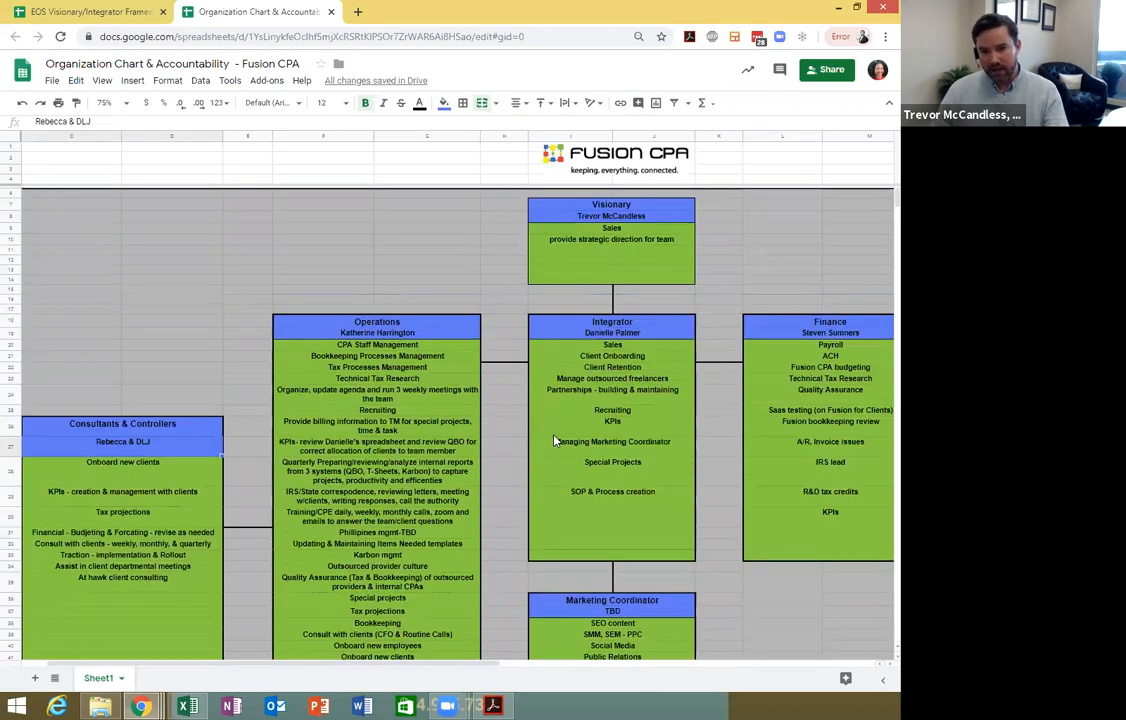
{"action": "scroll", "scroll_direction": "down", "scroll_amount": 3}
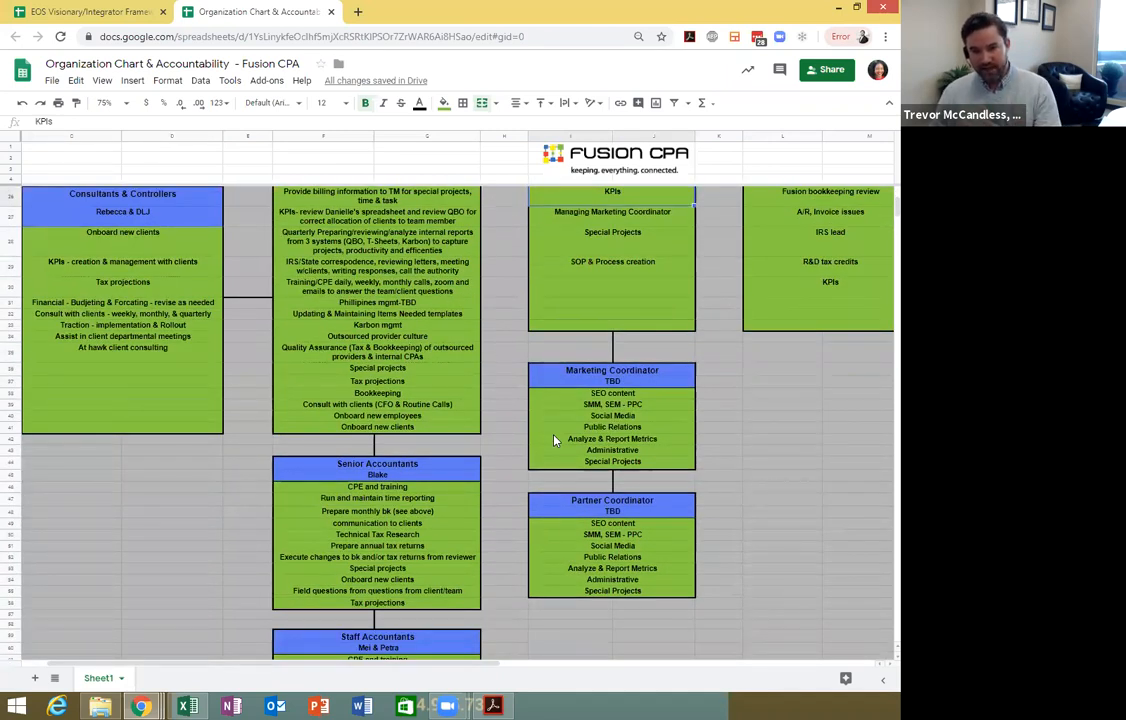
{"action": "scroll", "scroll_direction": "up", "scroll_amount": 3}
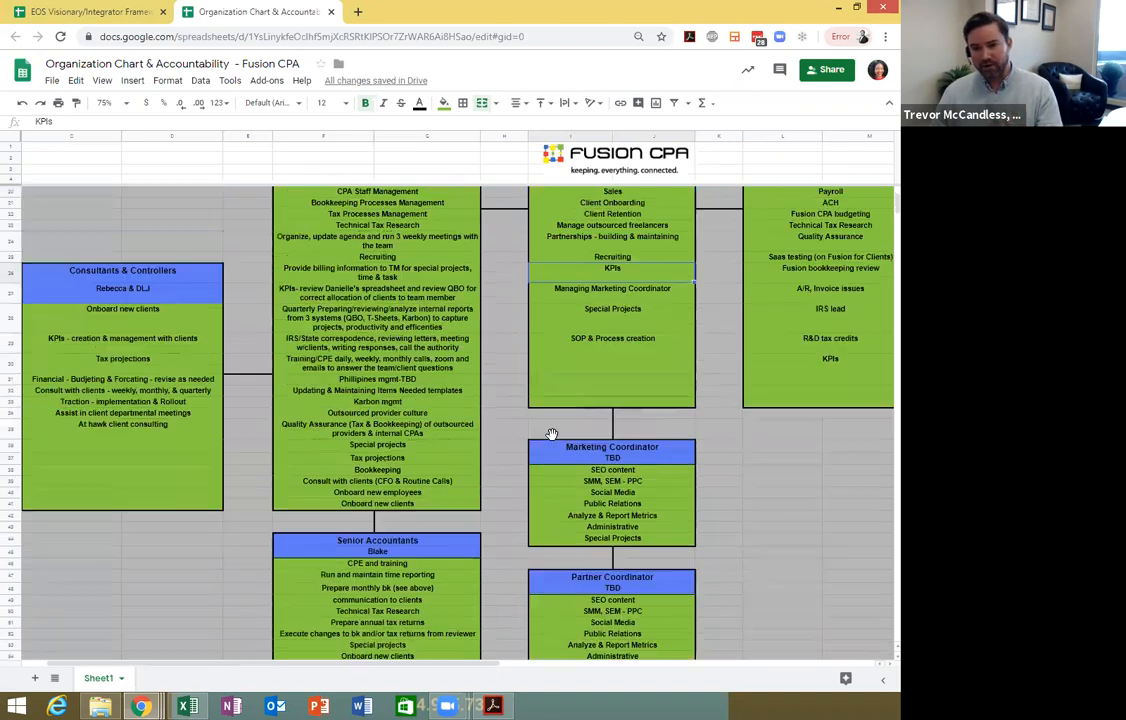
{"action": "scroll", "scroll_direction": "up", "scroll_amount": 3}
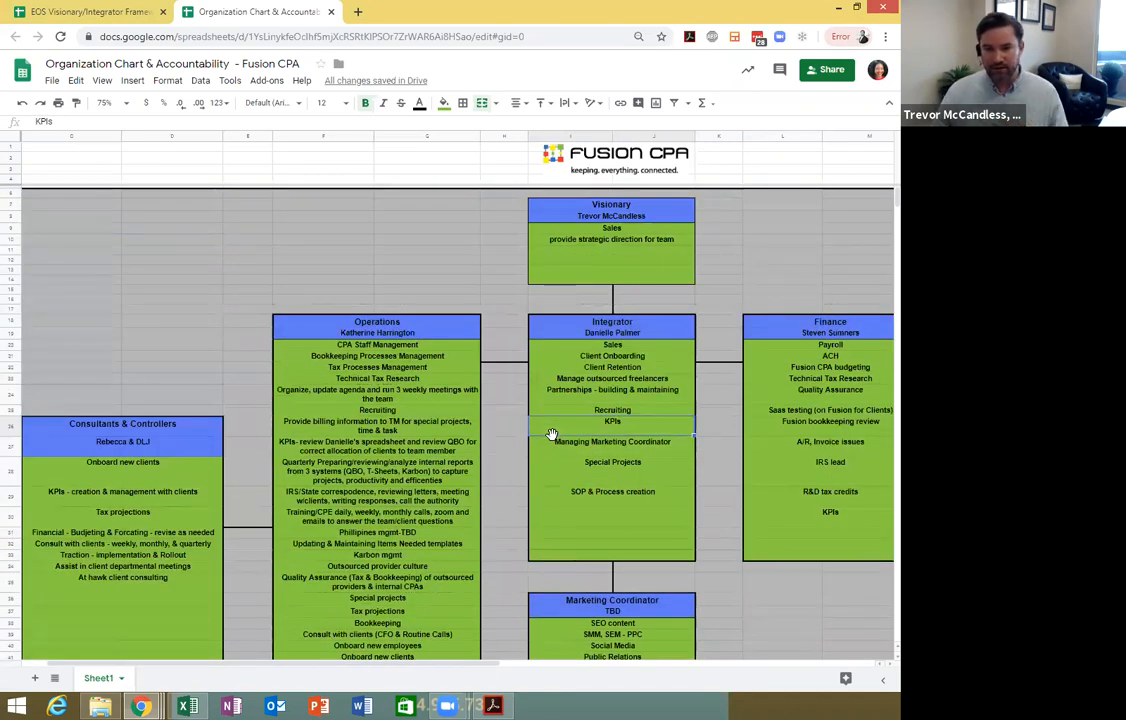
{"action": "mouse_move", "coordinate": [544, 428]}
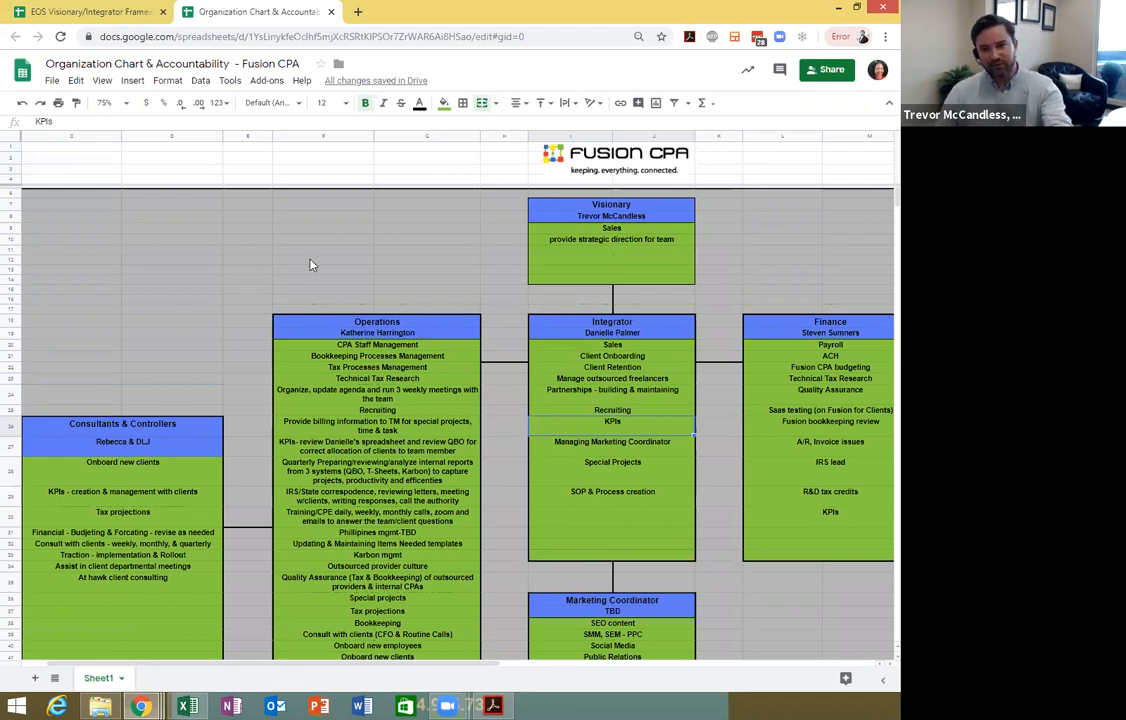
{"action": "mouse_move", "coordinate": [372, 384]}
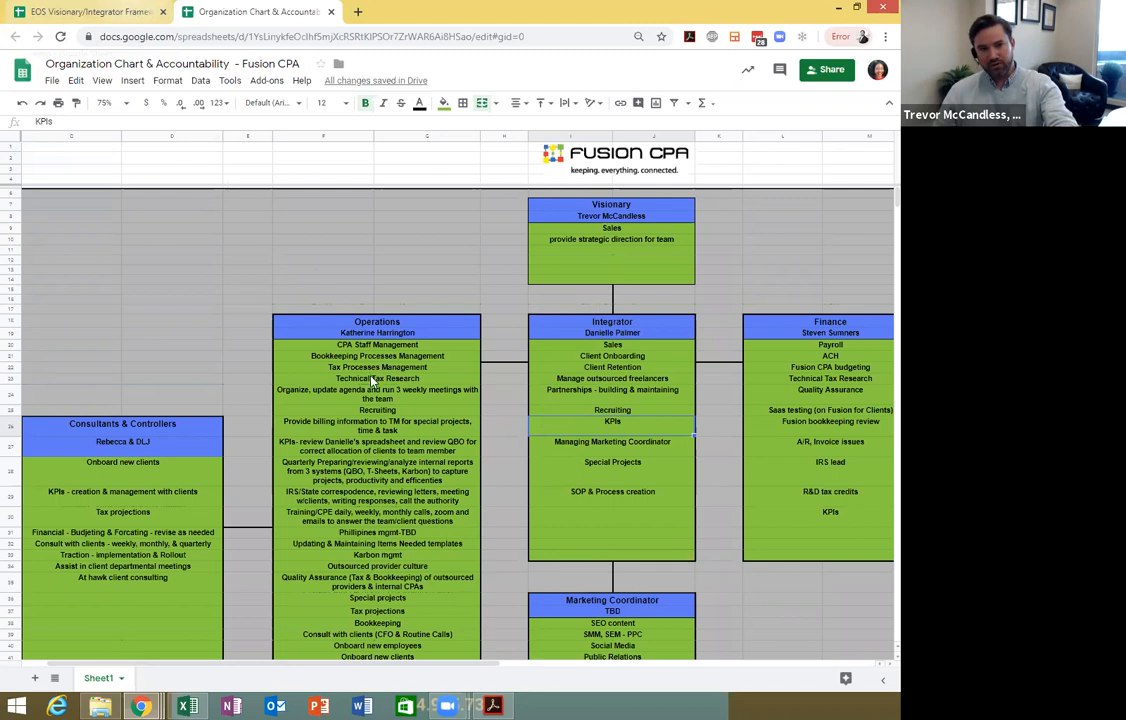
Step: Return to the EOS Visionary/Integrator Framework spreadsheet's VTO - Vision sheet
{"action": "left_click", "coordinate": [84, 12]}
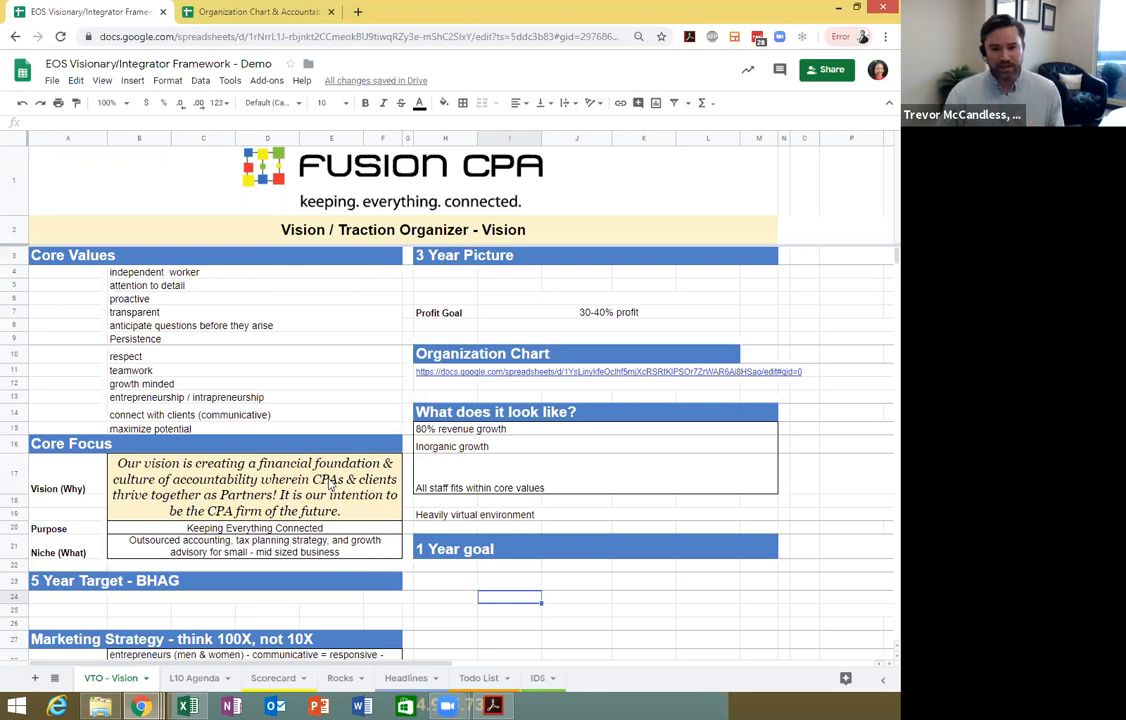
{"action": "mouse_move", "coordinate": [464, 114]}
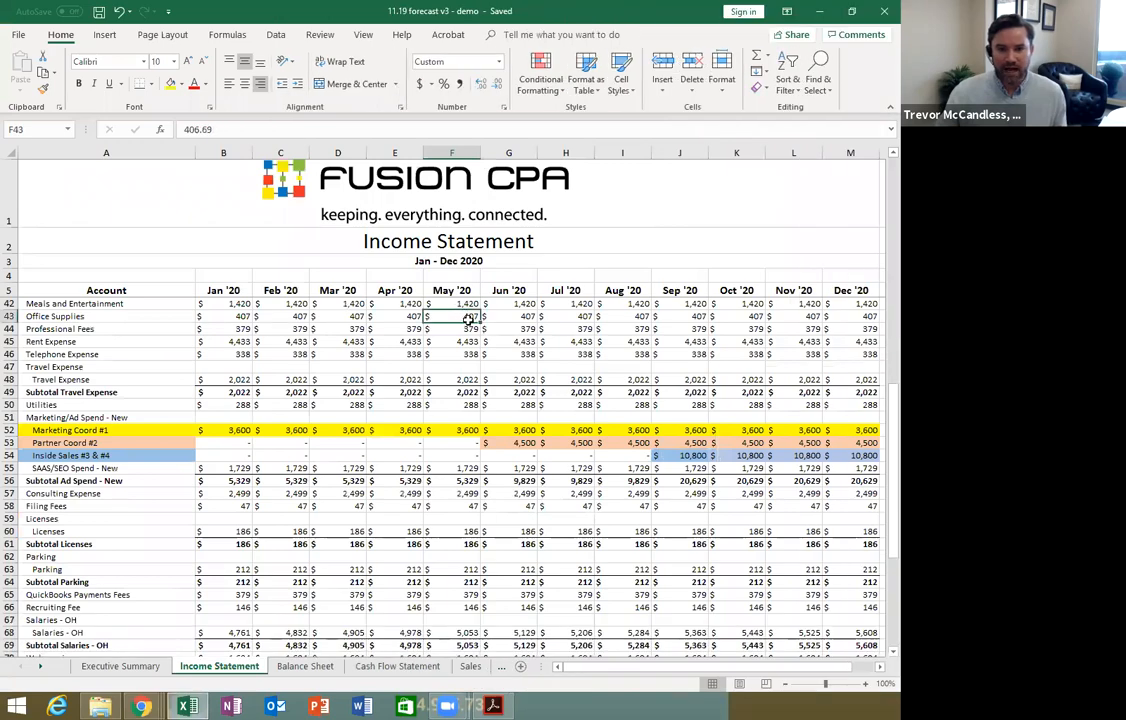
Step: Scroll the Income Statement up to the Revenue section with revenue sources and total revenue
{"action": "scroll", "scroll_direction": "up", "scroll_amount": 3}
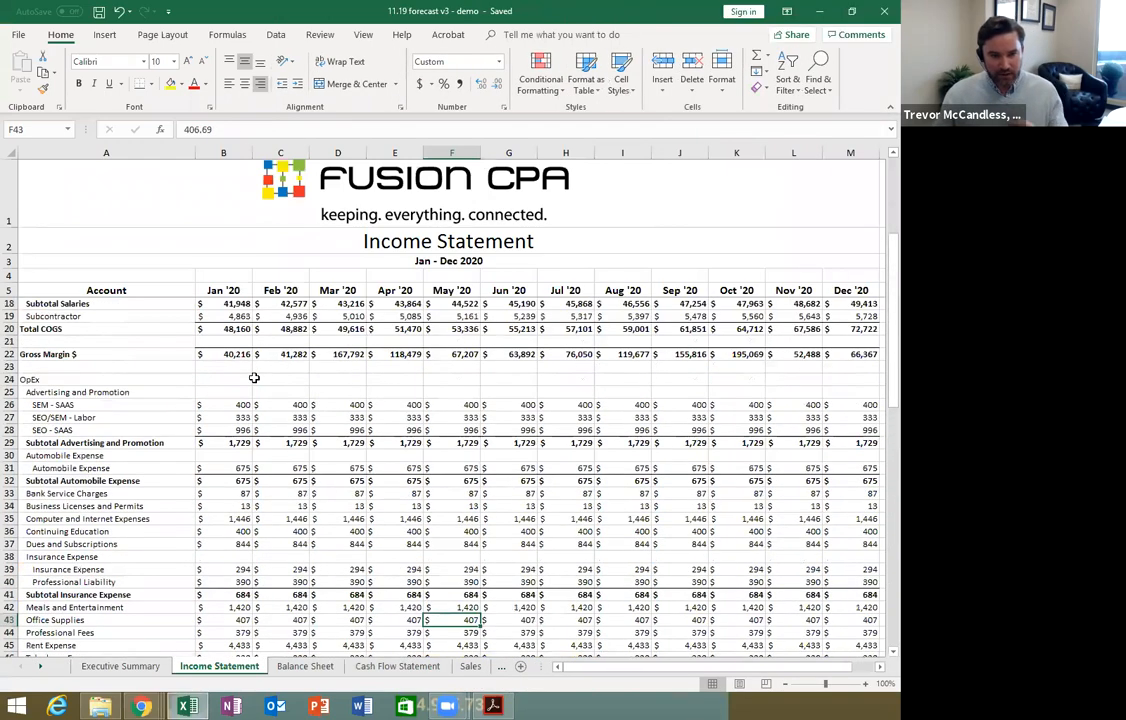
{"action": "scroll", "scroll_direction": "up", "scroll_amount": 3}
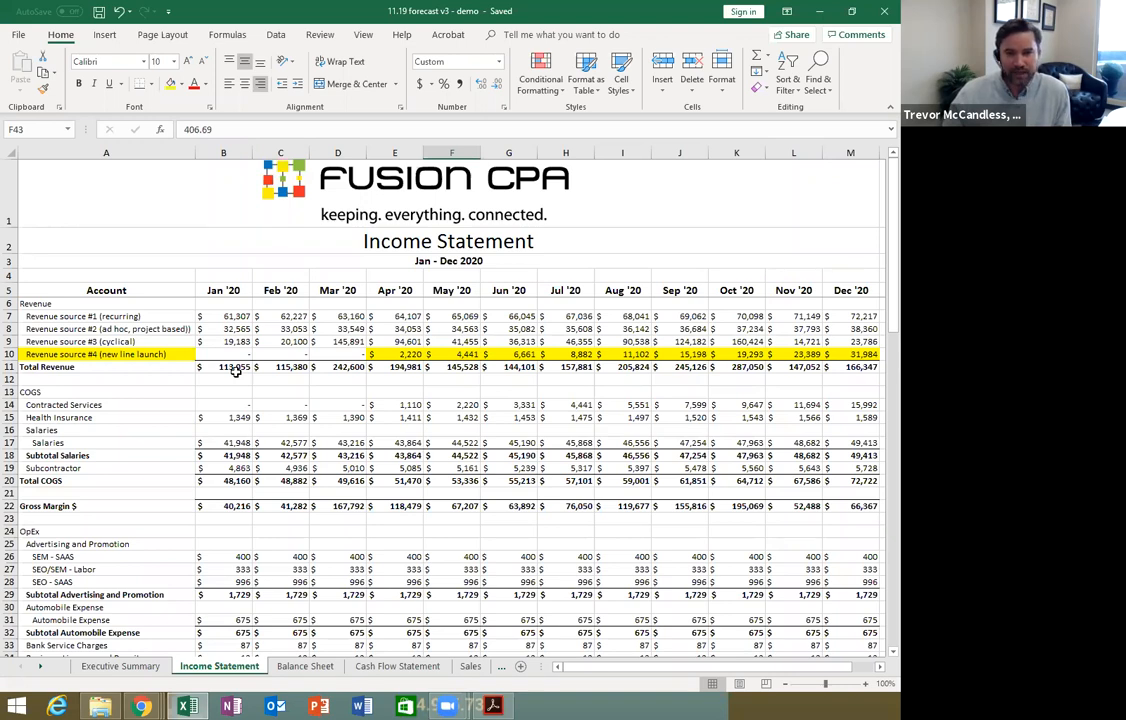
{"action": "left_click", "coordinate": [224, 368]}
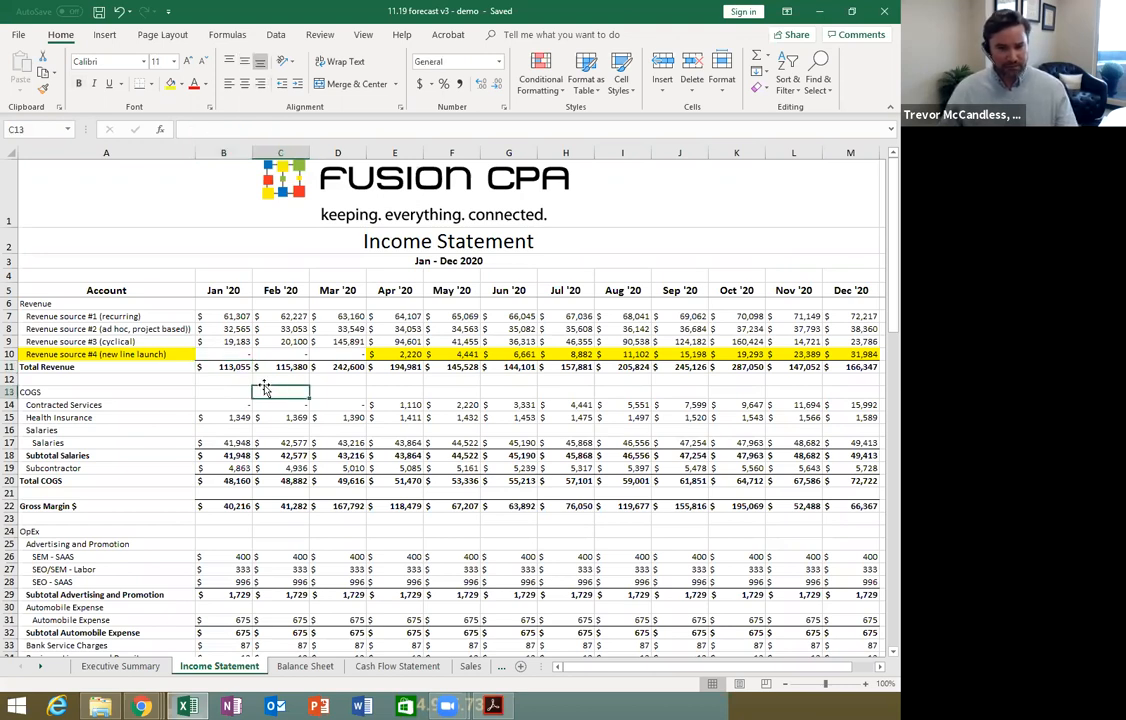
{"action": "mouse_move", "coordinate": [176, 324]}
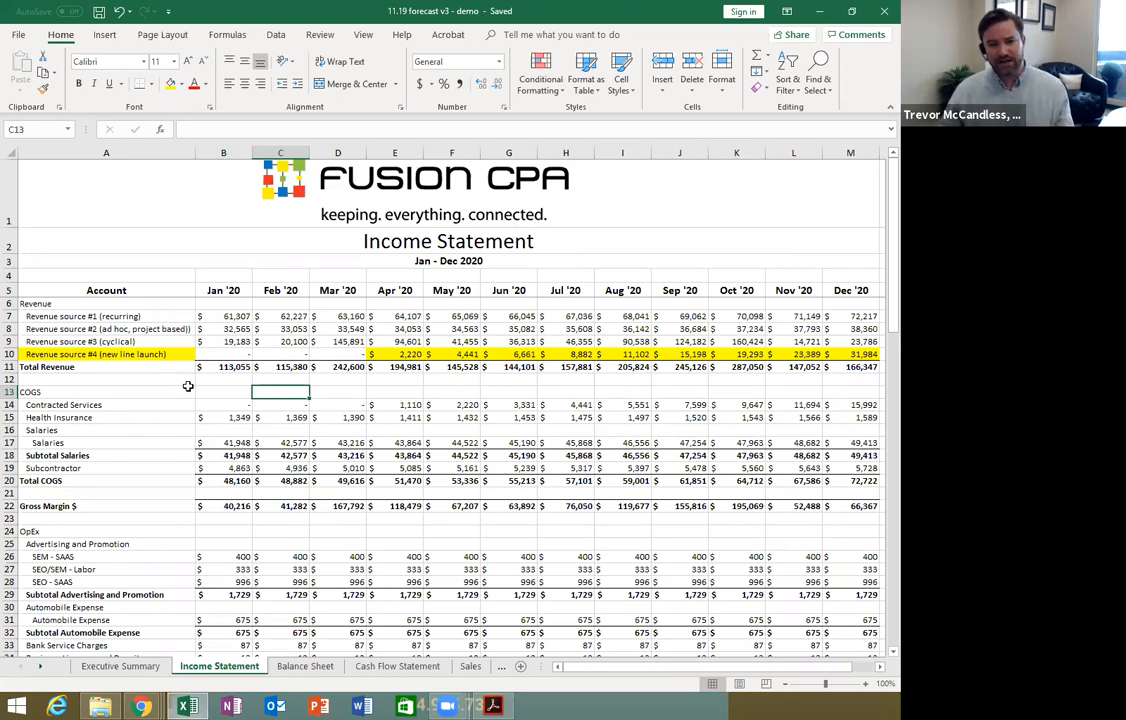
{"action": "left_click", "coordinate": [106, 390]}
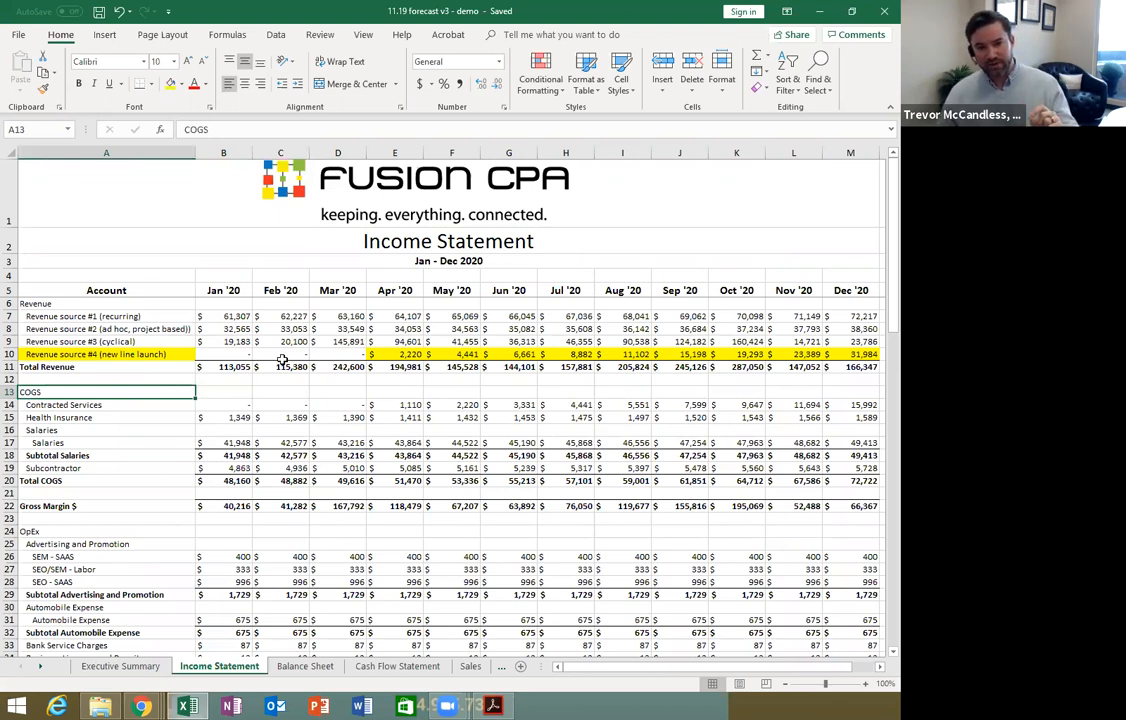
{"action": "left_click", "coordinate": [396, 354]}
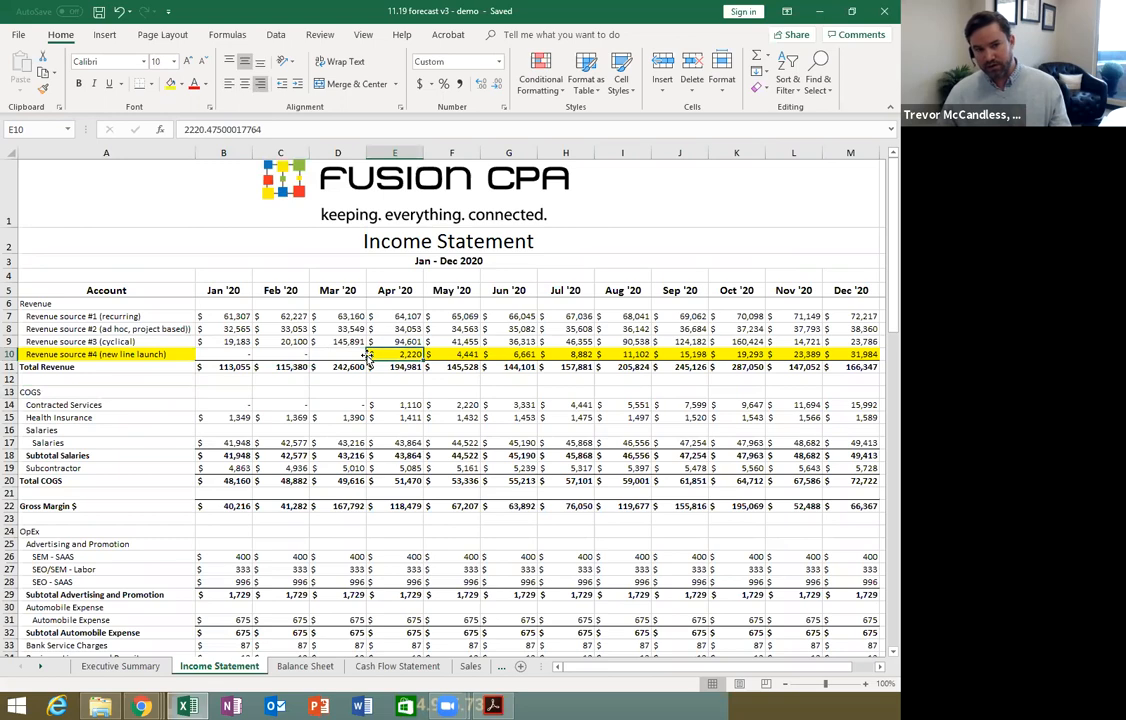
{"action": "scroll", "scroll_direction": "down", "scroll_amount": 3}
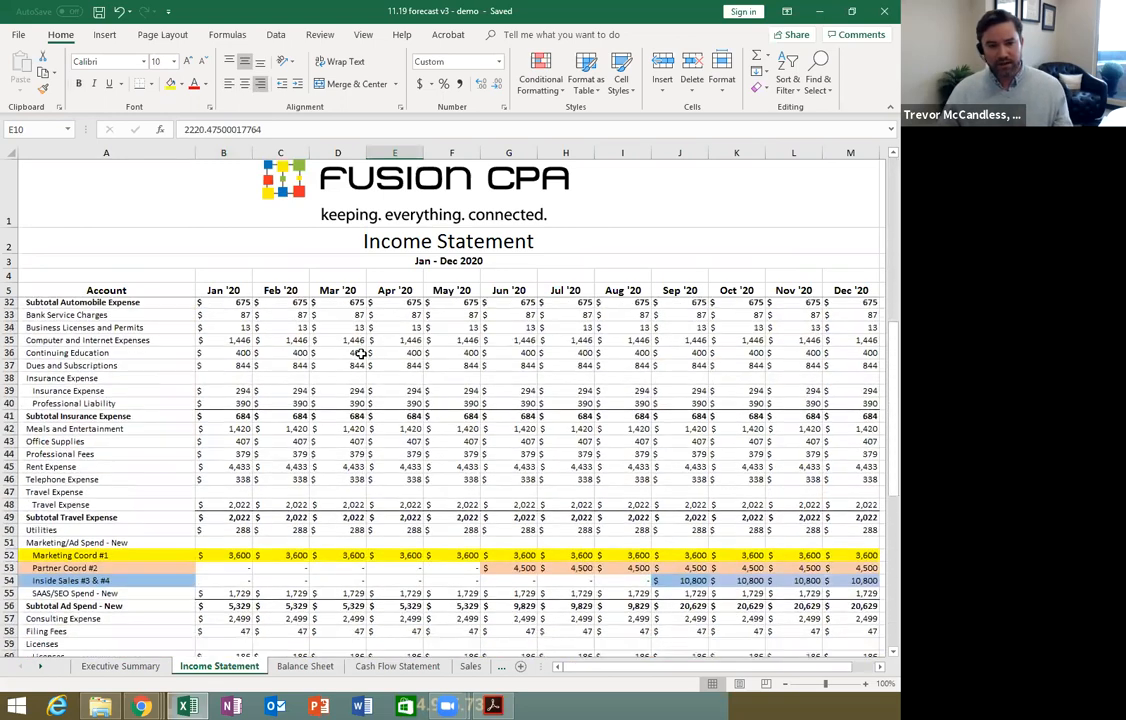
{"action": "scroll", "scroll_direction": "down", "scroll_amount": 3}
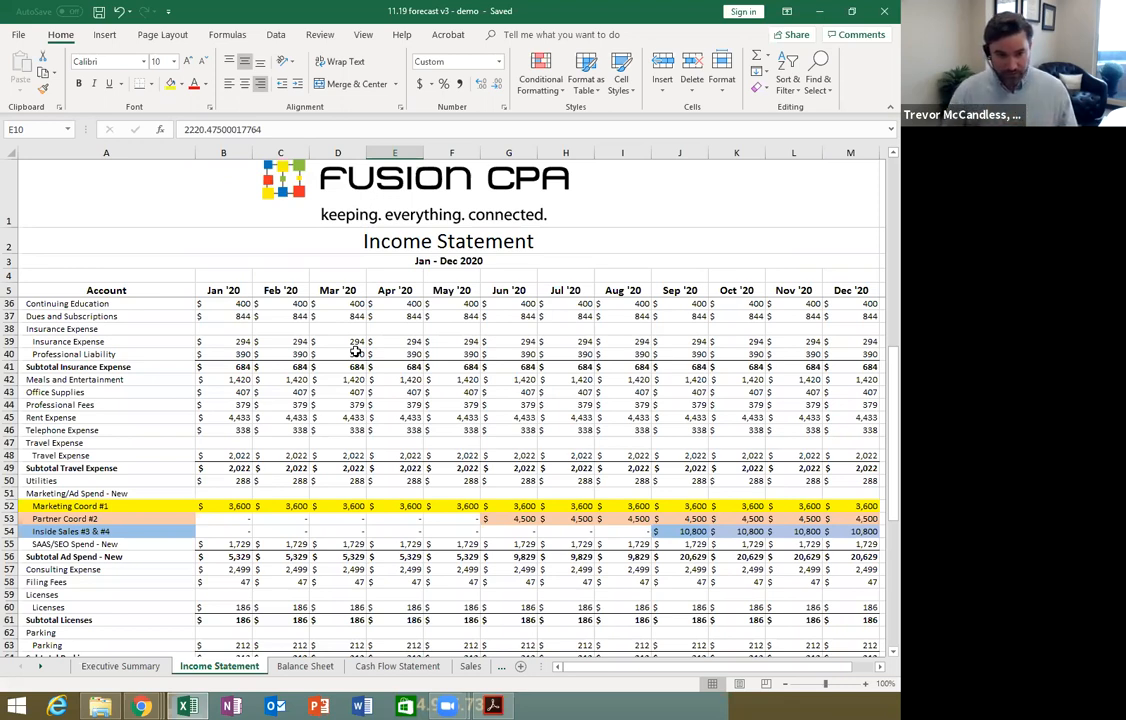
{"action": "mouse_move", "coordinate": [160, 394]}
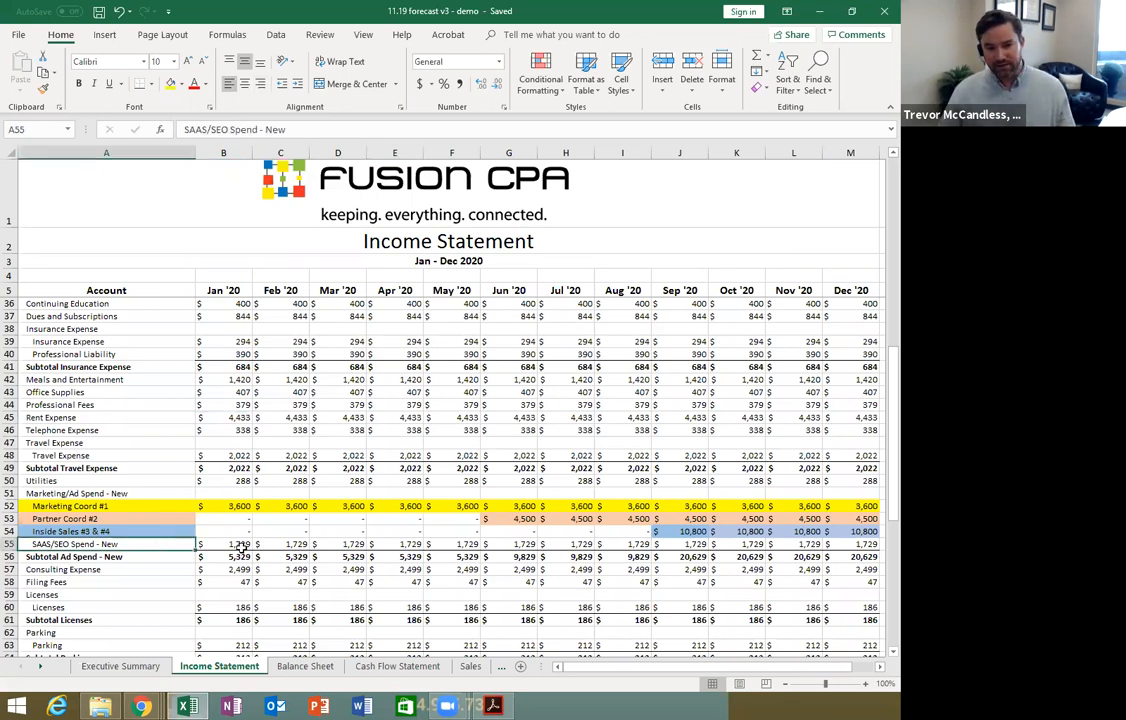
{"action": "left_click", "coordinate": [224, 544]}
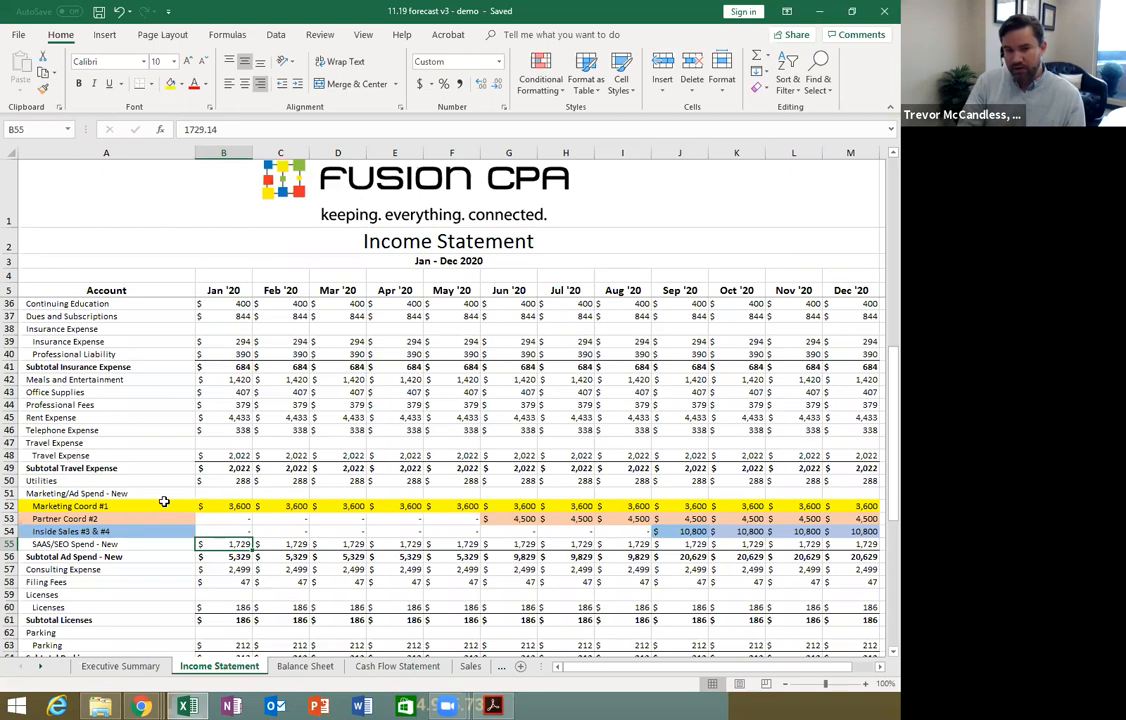
{"action": "scroll", "scroll_direction": "up", "scroll_amount": 3}
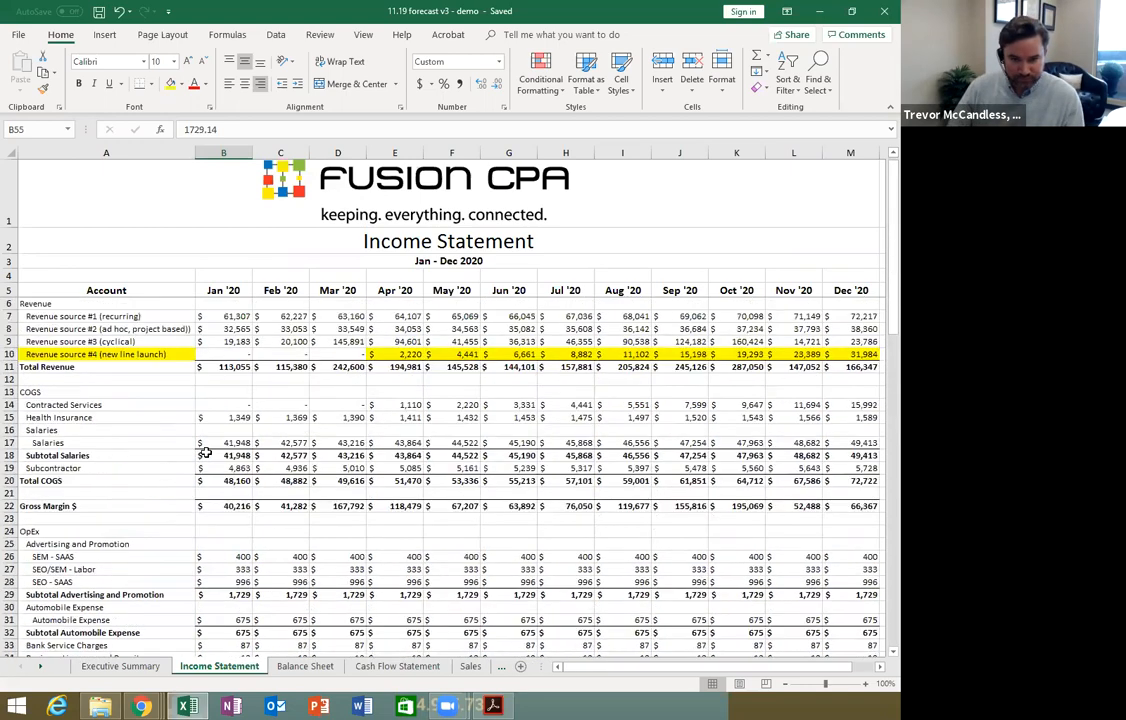
Step: Check the May Revenue source #4 figure, then move down the income statement
{"action": "left_click", "coordinate": [394, 354]}
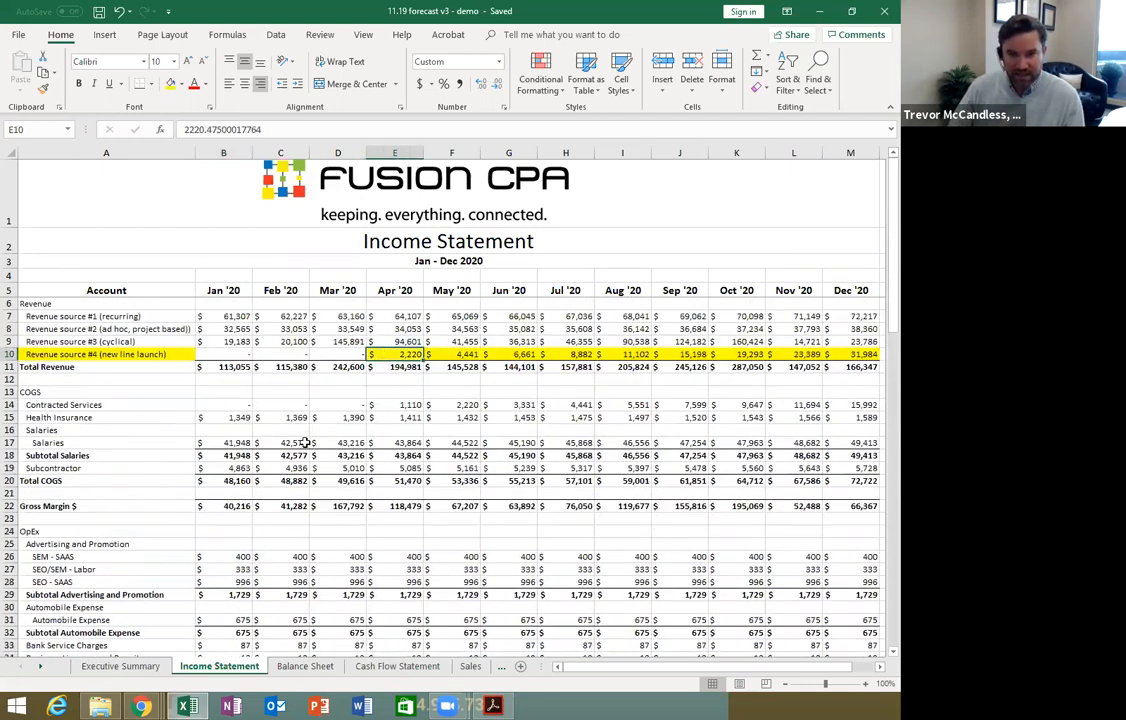
{"action": "scroll", "scroll_direction": "down", "scroll_amount": 3}
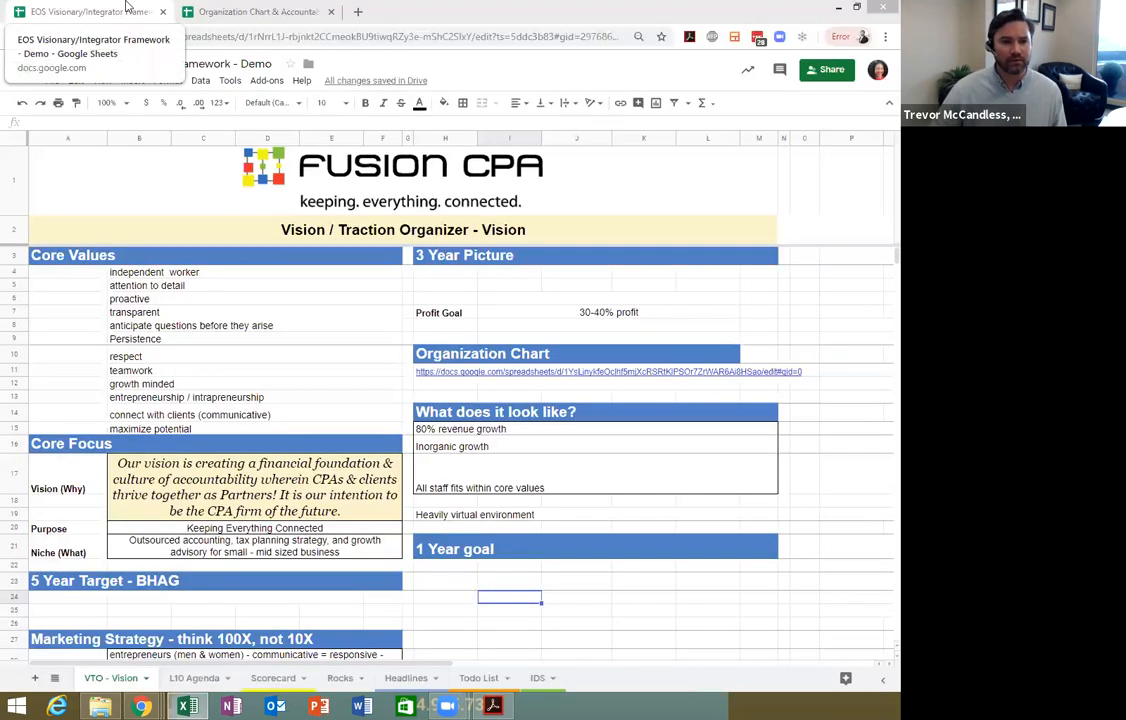
Step: Select the proactive core value, review the L10 Agenda items, then bring up the Q2 Weekly Scorecard
{"action": "left_click", "coordinate": [128, 300]}
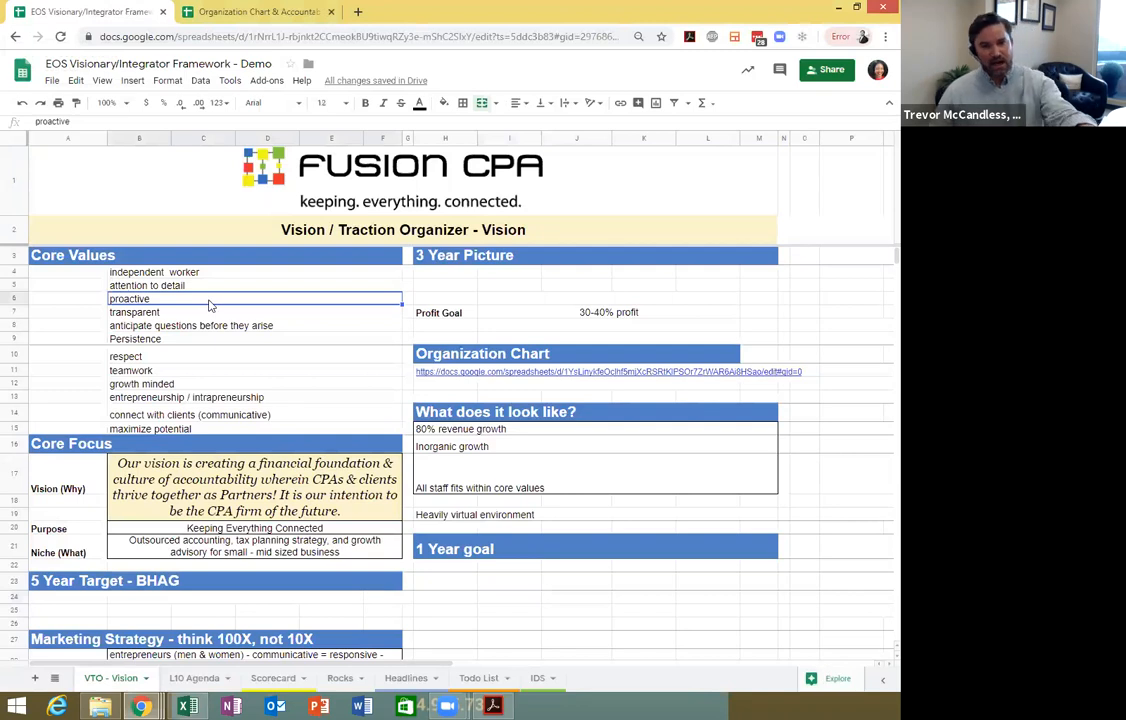
{"action": "mouse_move", "coordinate": [206, 340]}
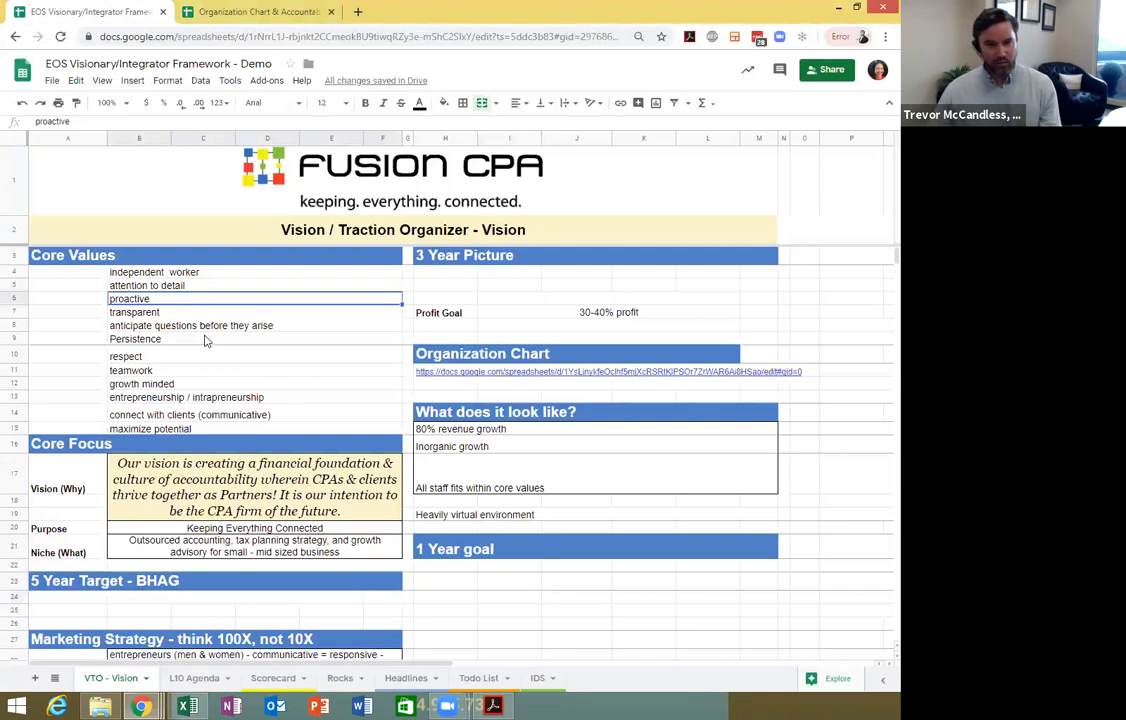
{"action": "scroll", "scroll_direction": "down", "scroll_amount": 3}
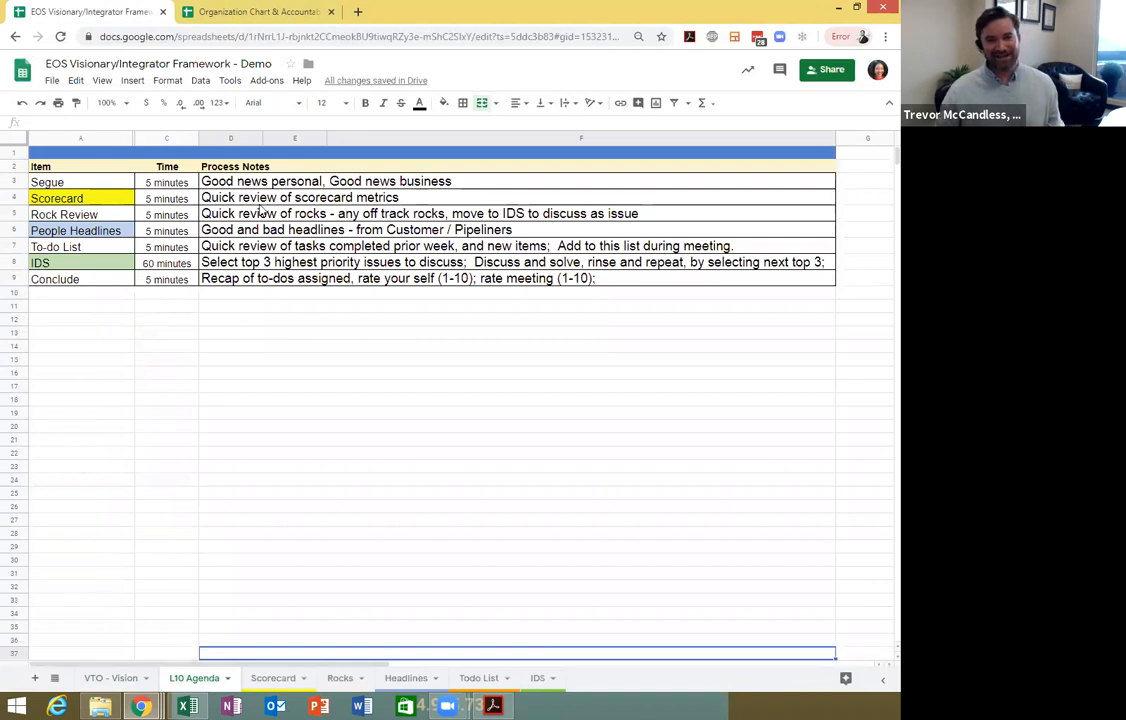
{"action": "mouse_move", "coordinate": [452, 324]}
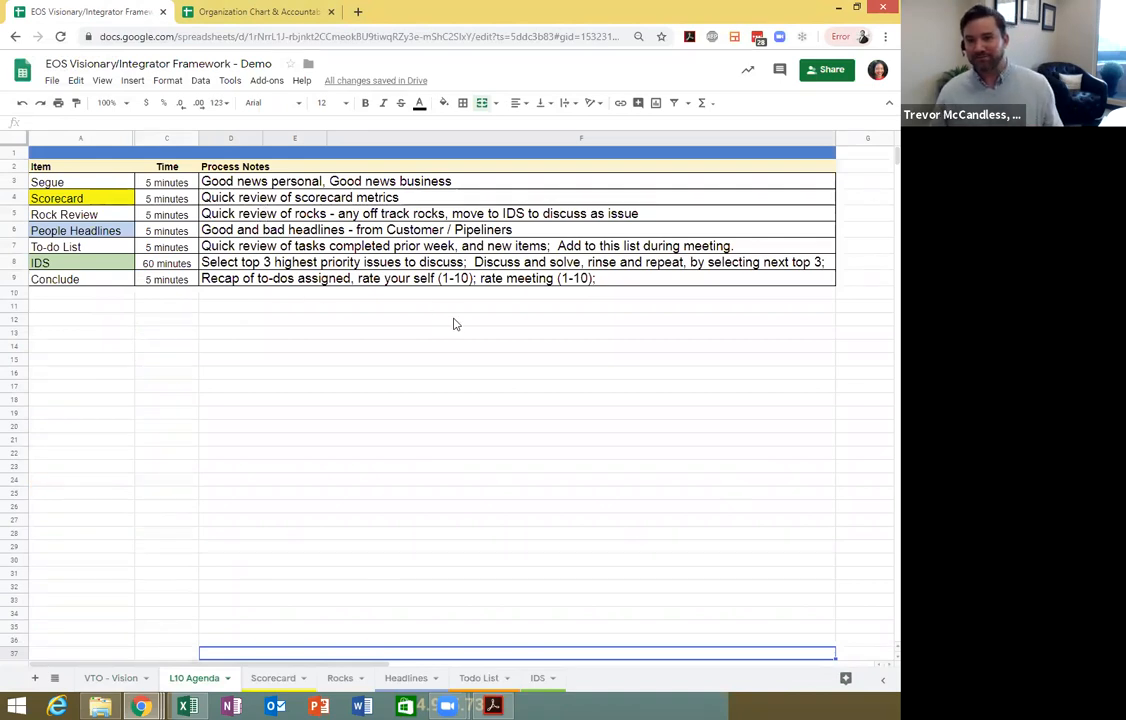
{"action": "mouse_move", "coordinate": [258, 12]}
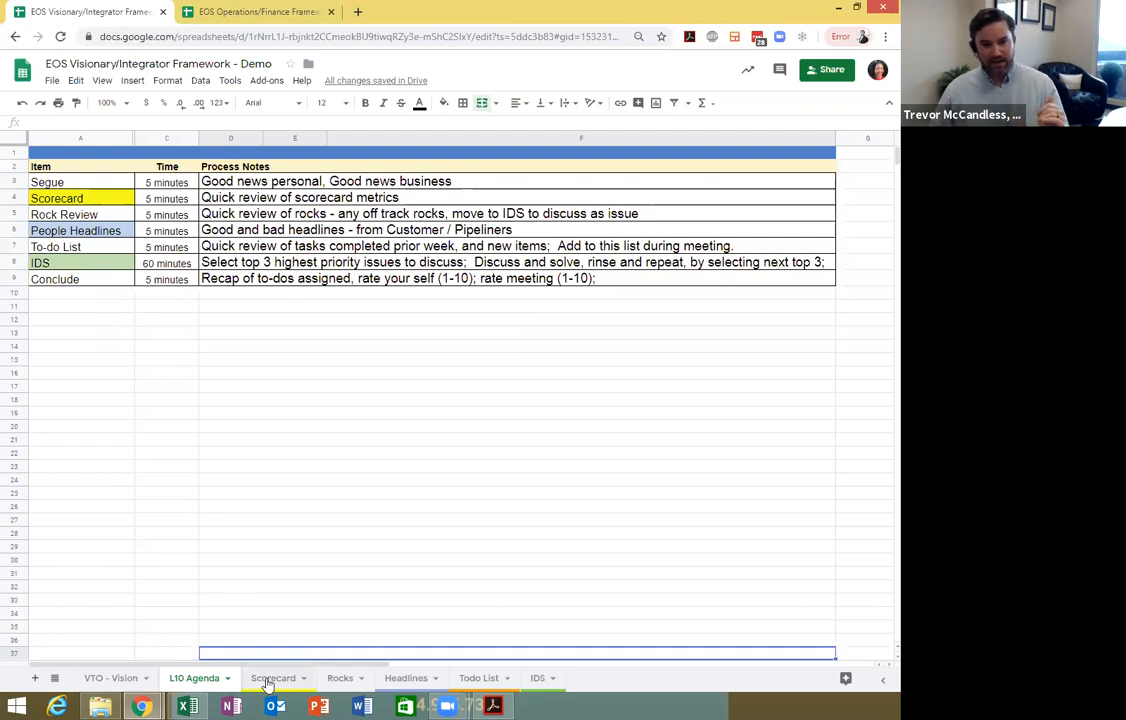
{"action": "left_click", "coordinate": [272, 678]}
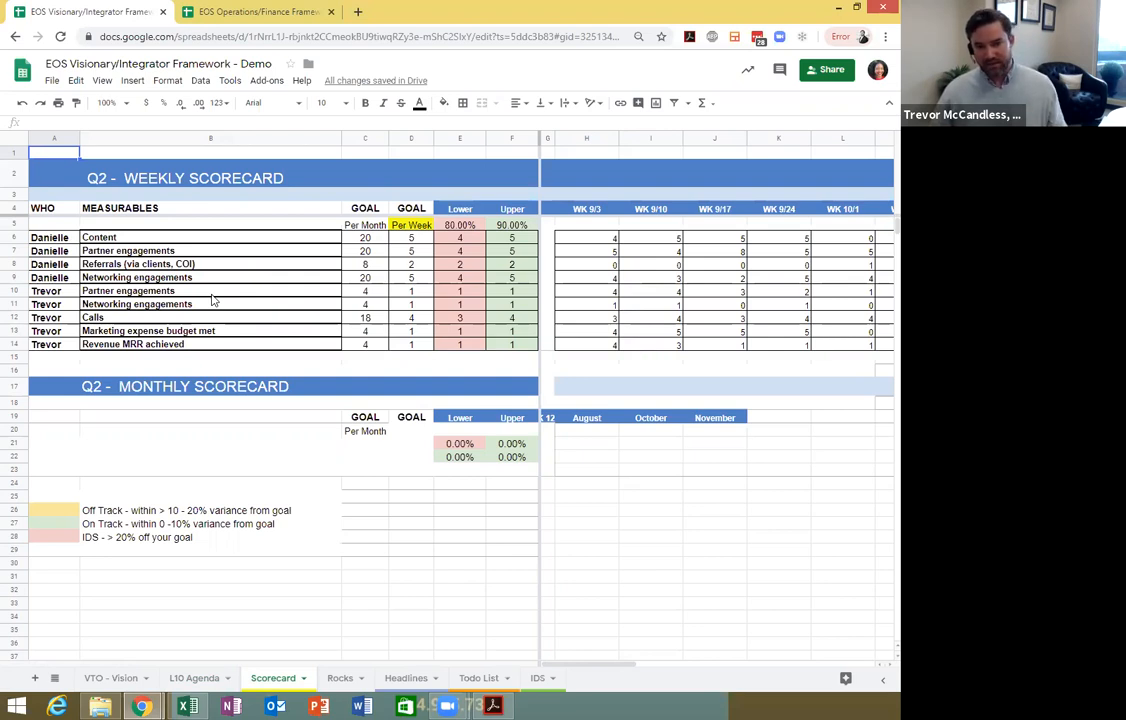
{"action": "mouse_move", "coordinate": [220, 270]}
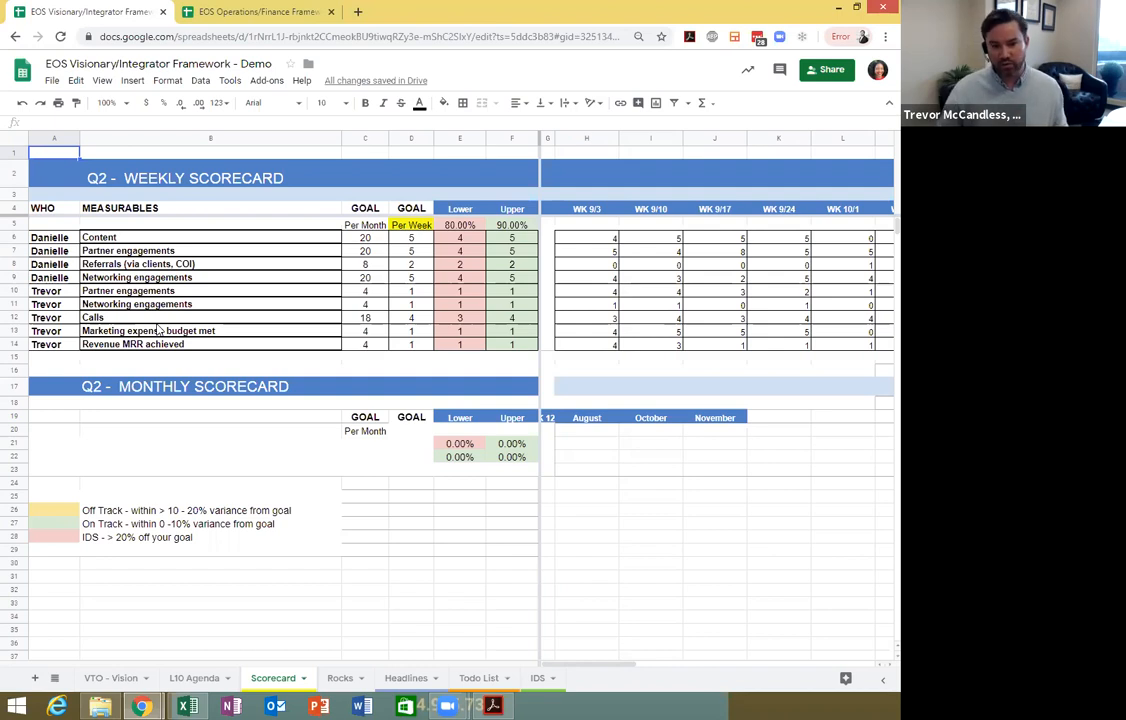
Step: Revisit the L10 Agenda and Scorecard sheets, then show the Q4 Fusion CPA Rocks sheet
{"action": "left_click", "coordinate": [194, 678]}
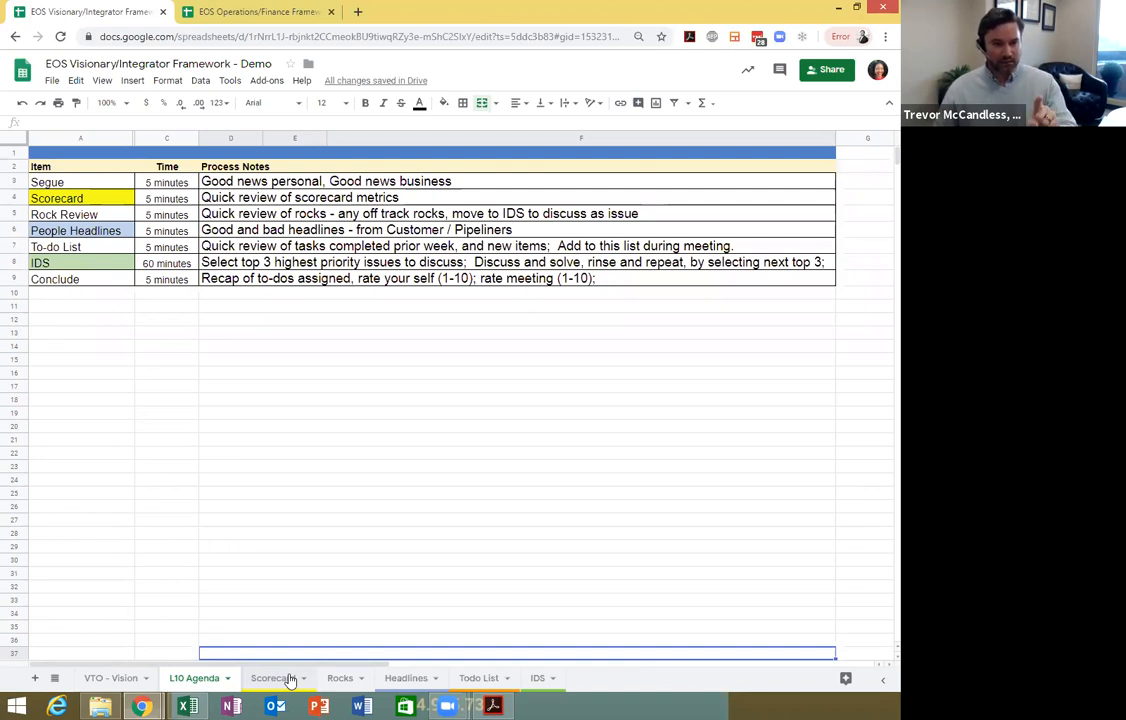
{"action": "left_click", "coordinate": [272, 678]}
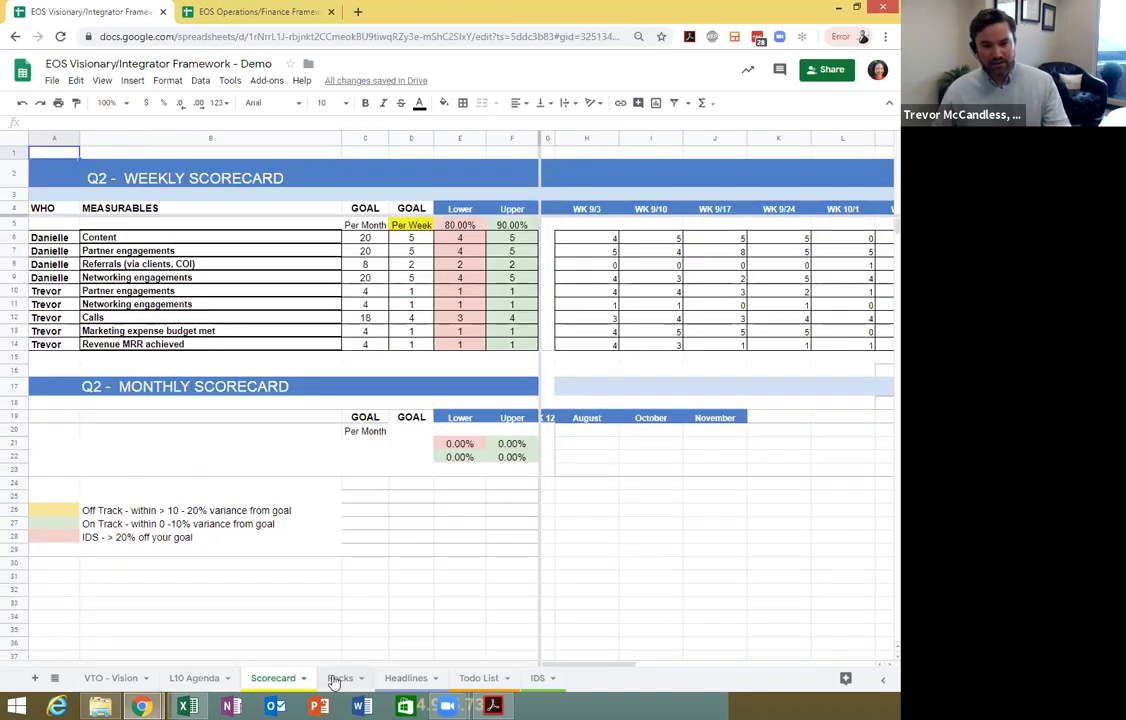
{"action": "left_click", "coordinate": [340, 678]}
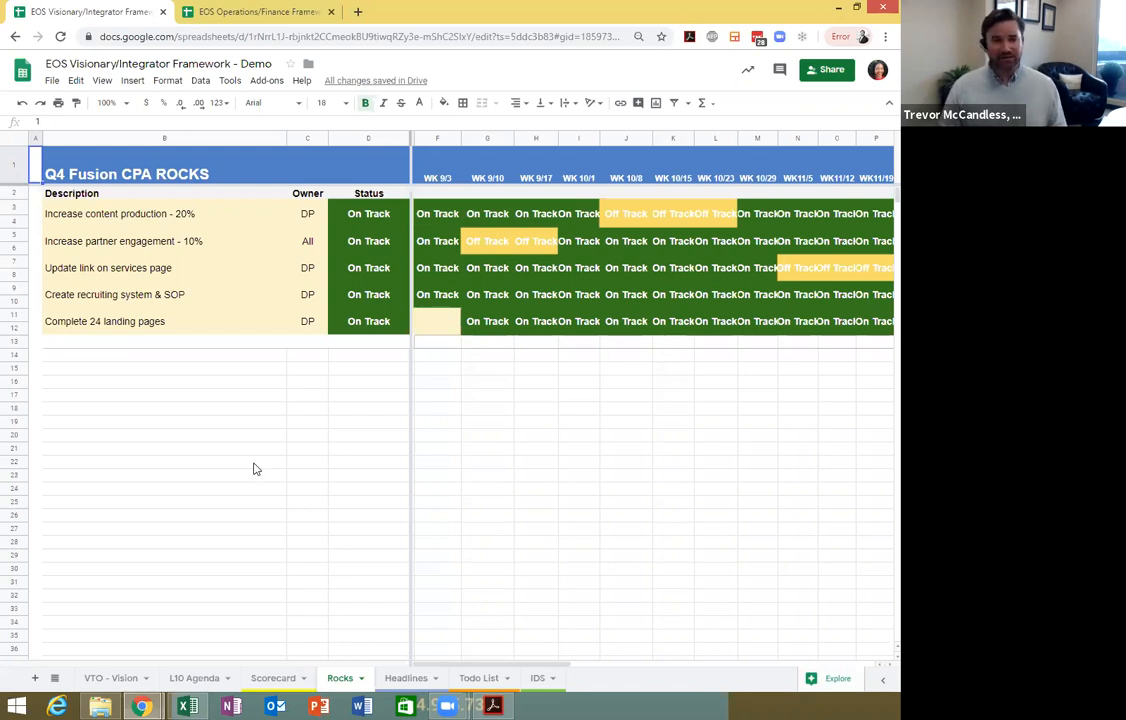
{"action": "mouse_move", "coordinate": [330, 346]}
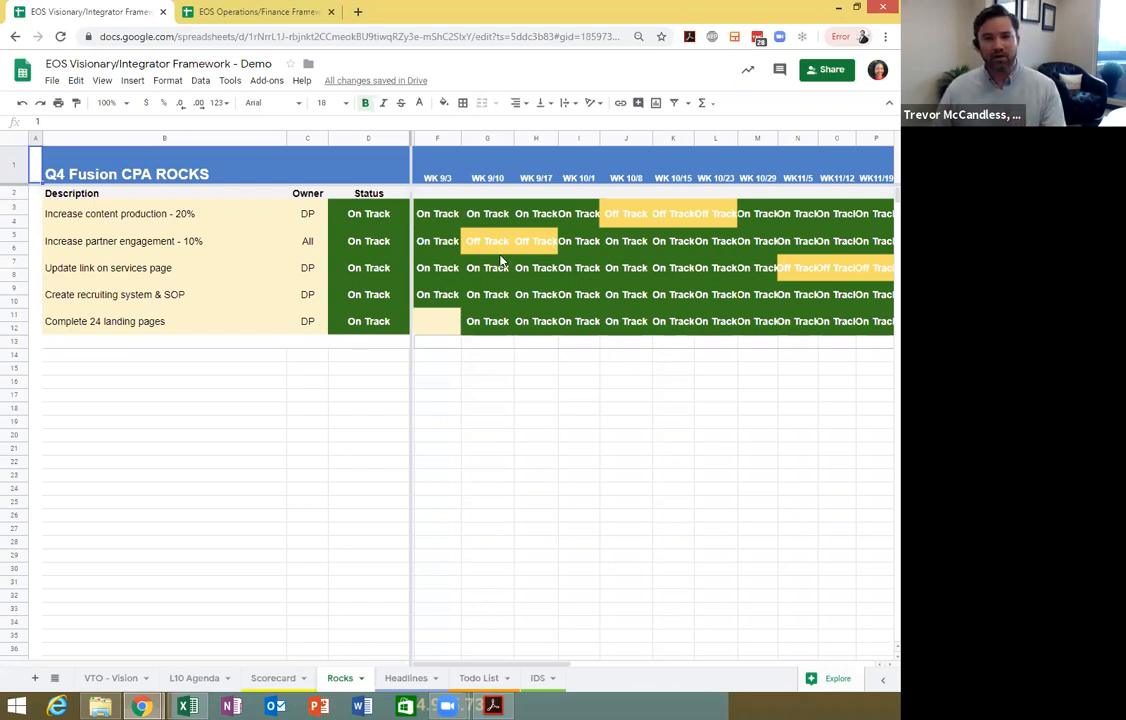
Step: Inspect a weekly rock status, then view the Headlines sheet with the Marketing Coordinator pipeline headline
{"action": "left_click", "coordinate": [488, 268]}
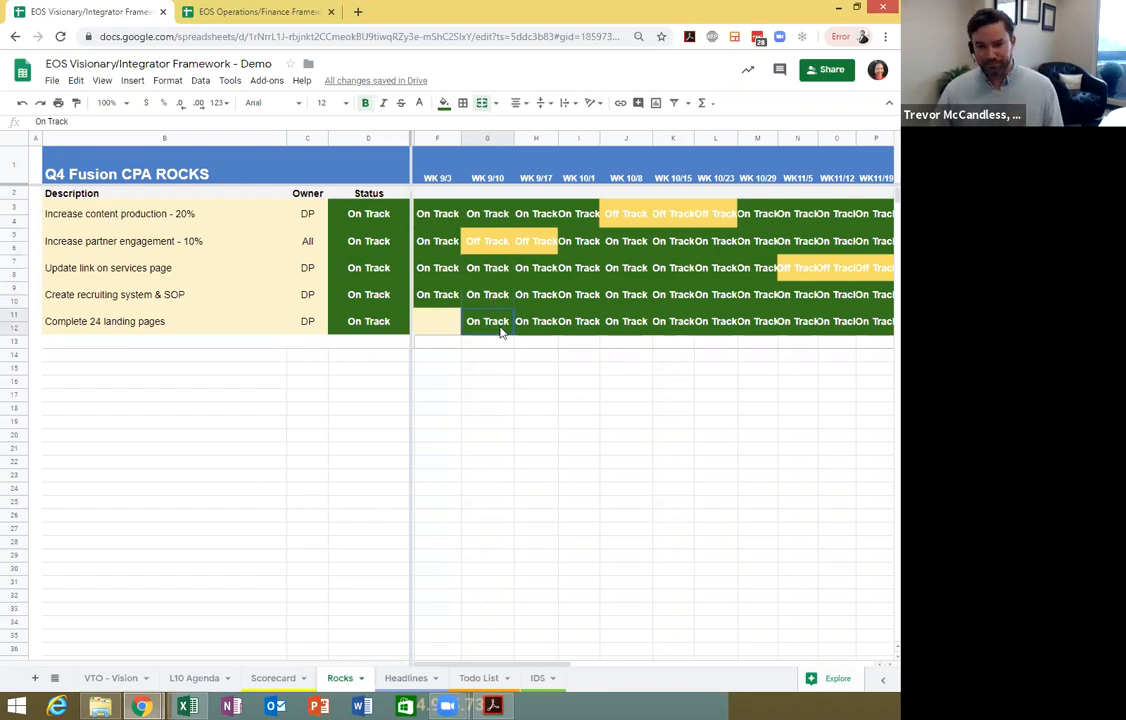
{"action": "left_click", "coordinate": [406, 678]}
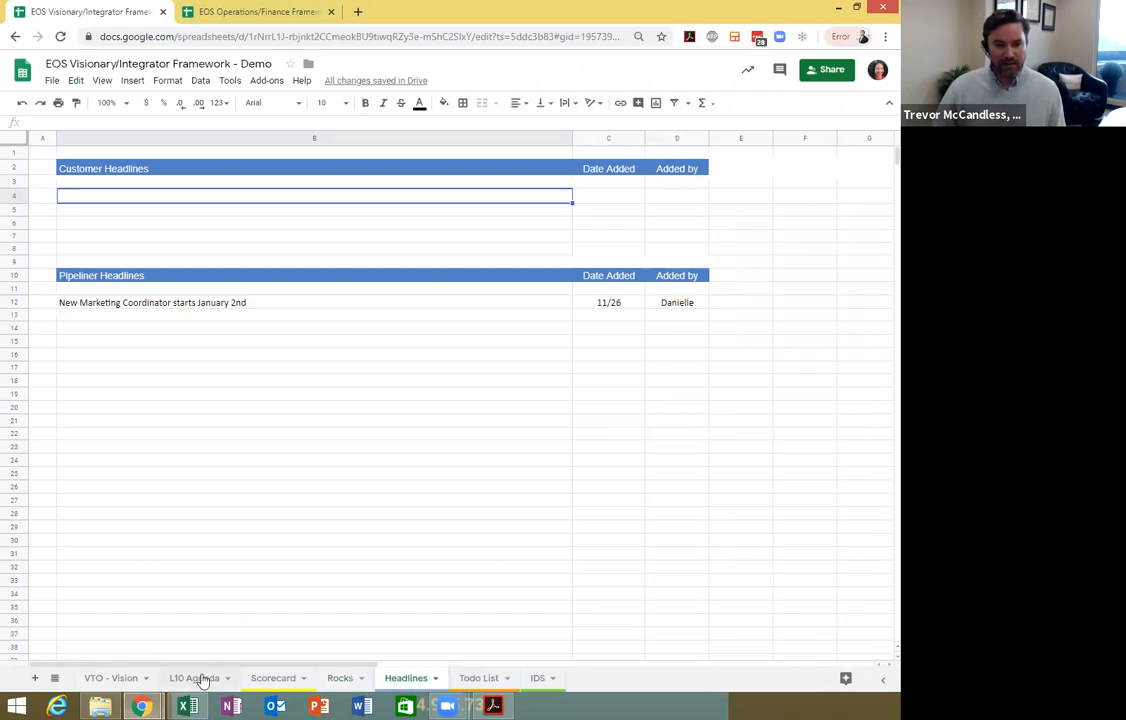
{"action": "left_click", "coordinate": [194, 678]}
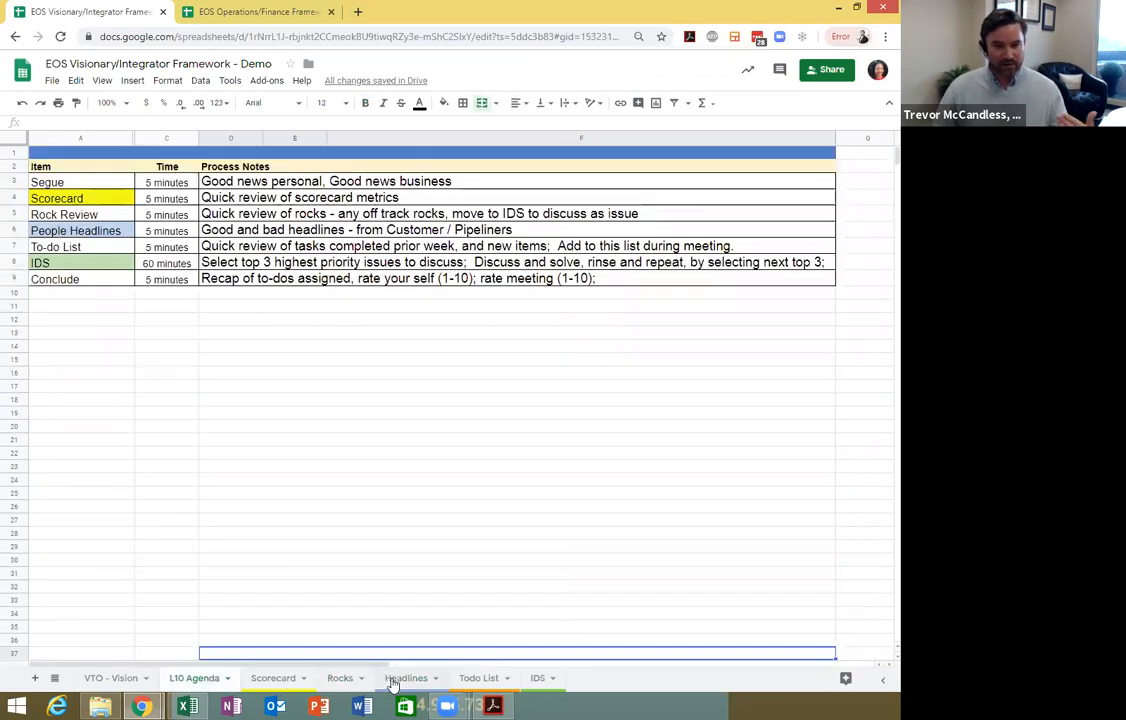
{"action": "left_click", "coordinate": [406, 678]}
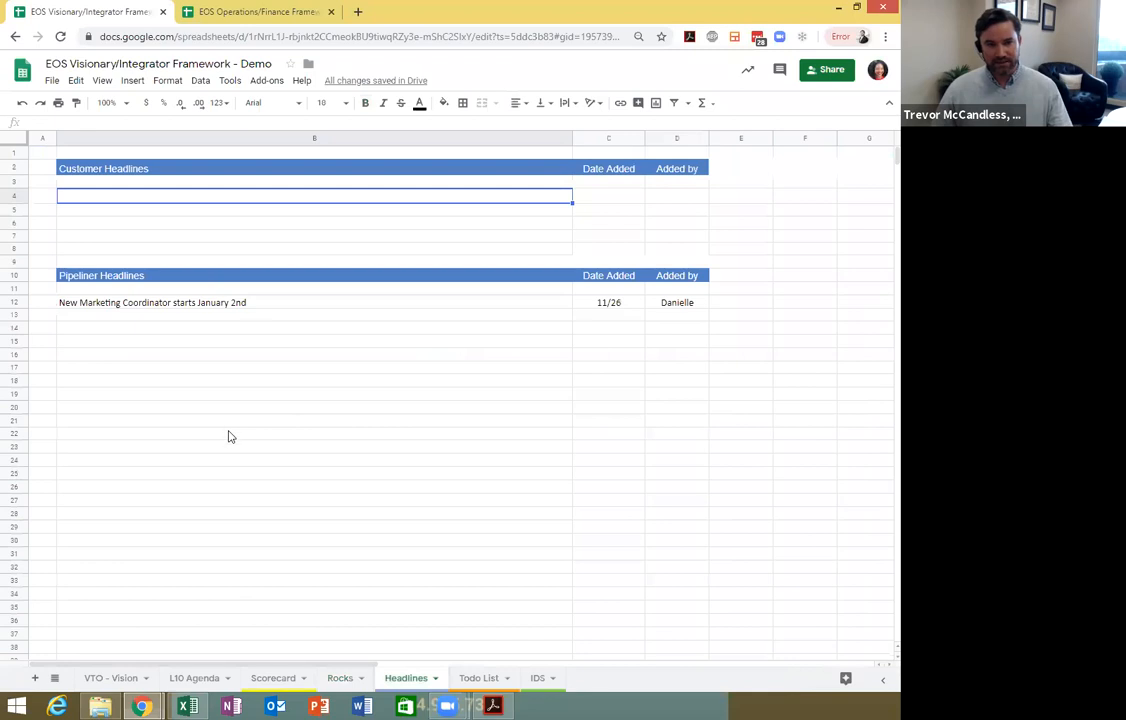
{"action": "mouse_move", "coordinate": [232, 300]}
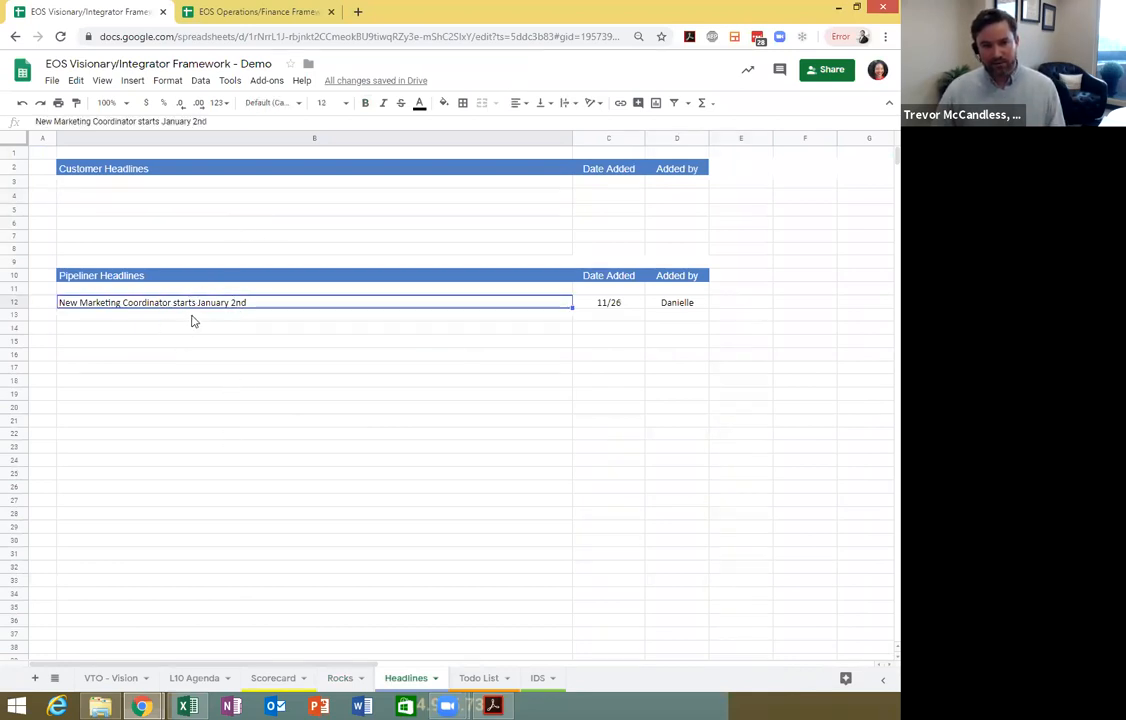
{"action": "mouse_move", "coordinate": [184, 300]}
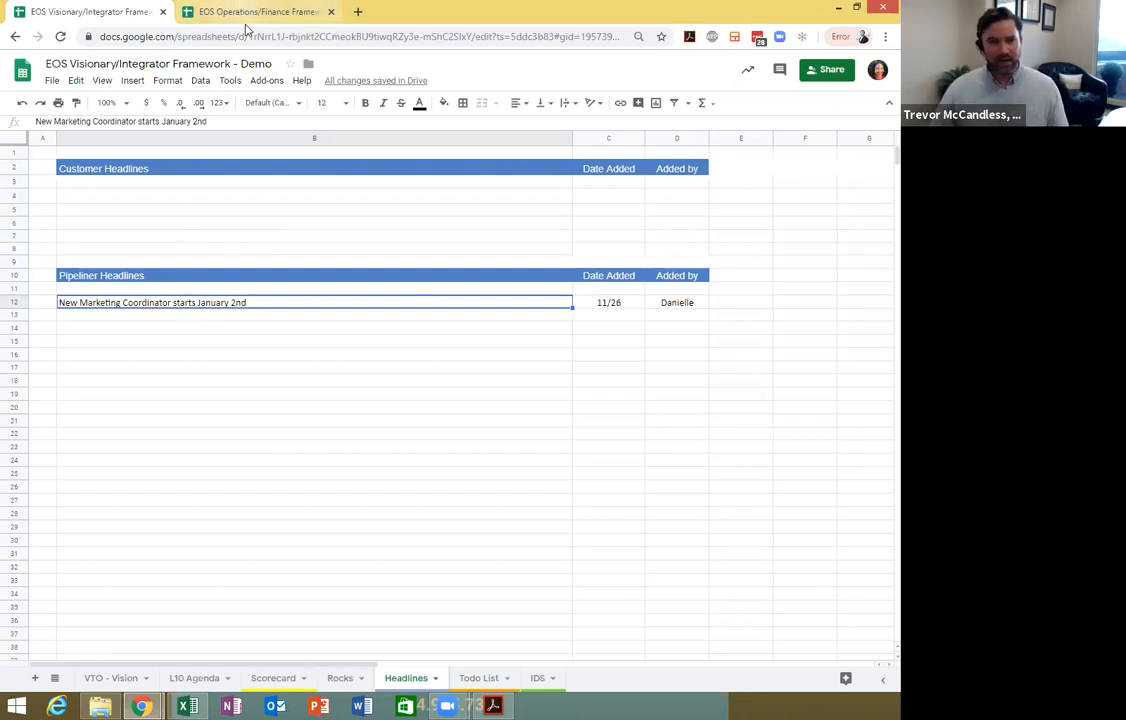
Step: Compare the Operations/Finance Framework spreadsheet, then return to the Visionary/Integrator Framework
{"action": "left_click", "coordinate": [256, 12]}
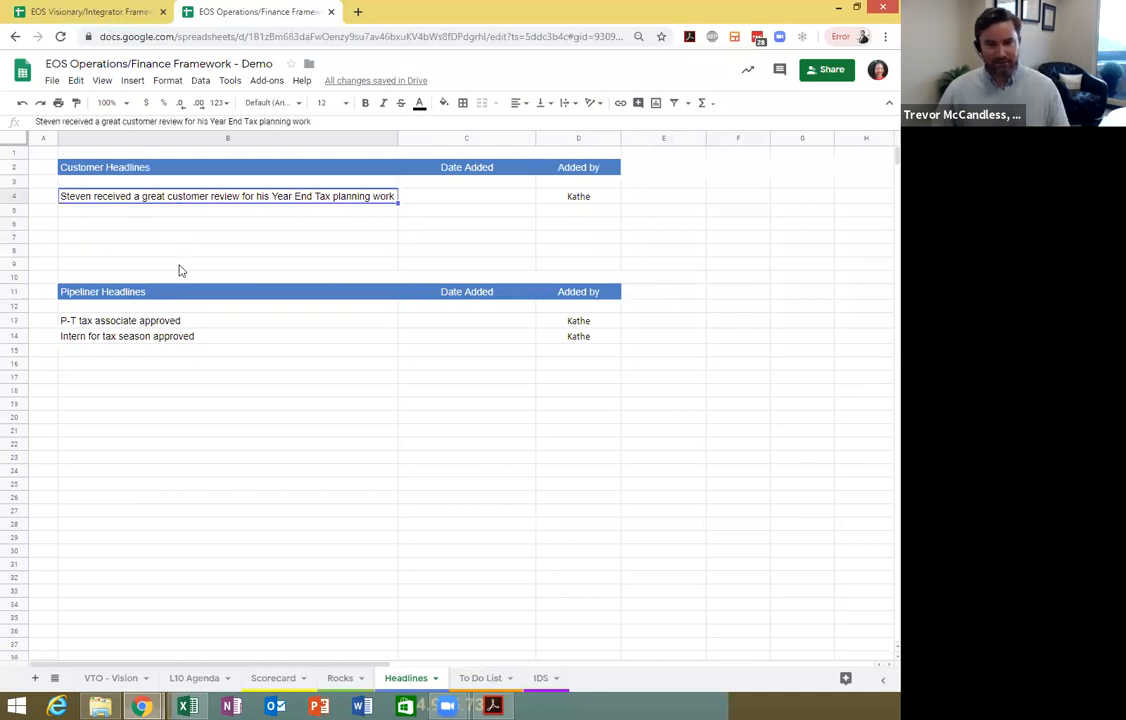
{"action": "mouse_move", "coordinate": [192, 256]}
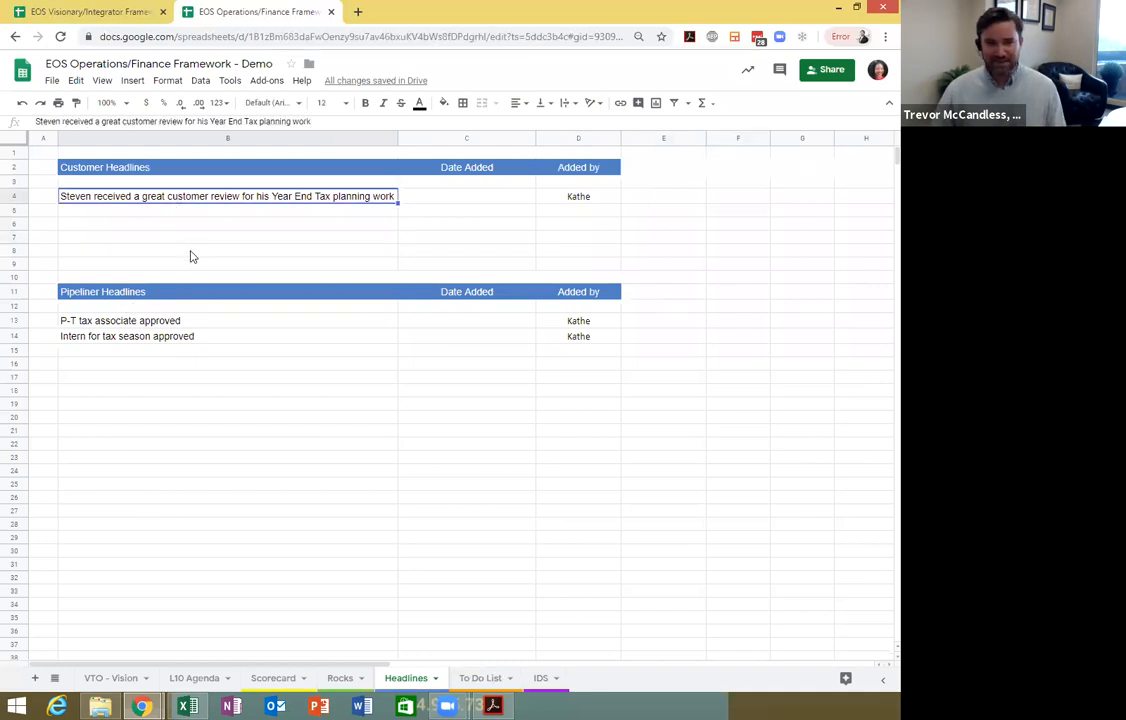
{"action": "left_click", "coordinate": [84, 12]}
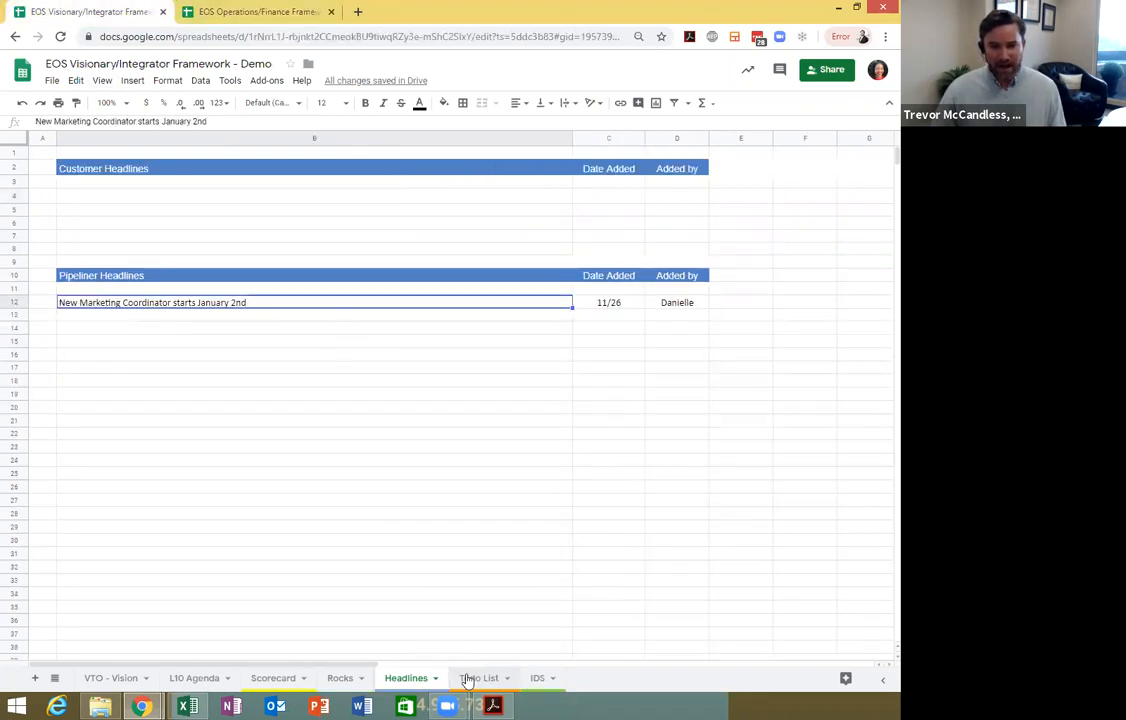
Step: Show the Todo List sheet, then the IDS issues list with the Marketing Coordinator root-problem section
{"action": "left_click", "coordinate": [478, 678]}
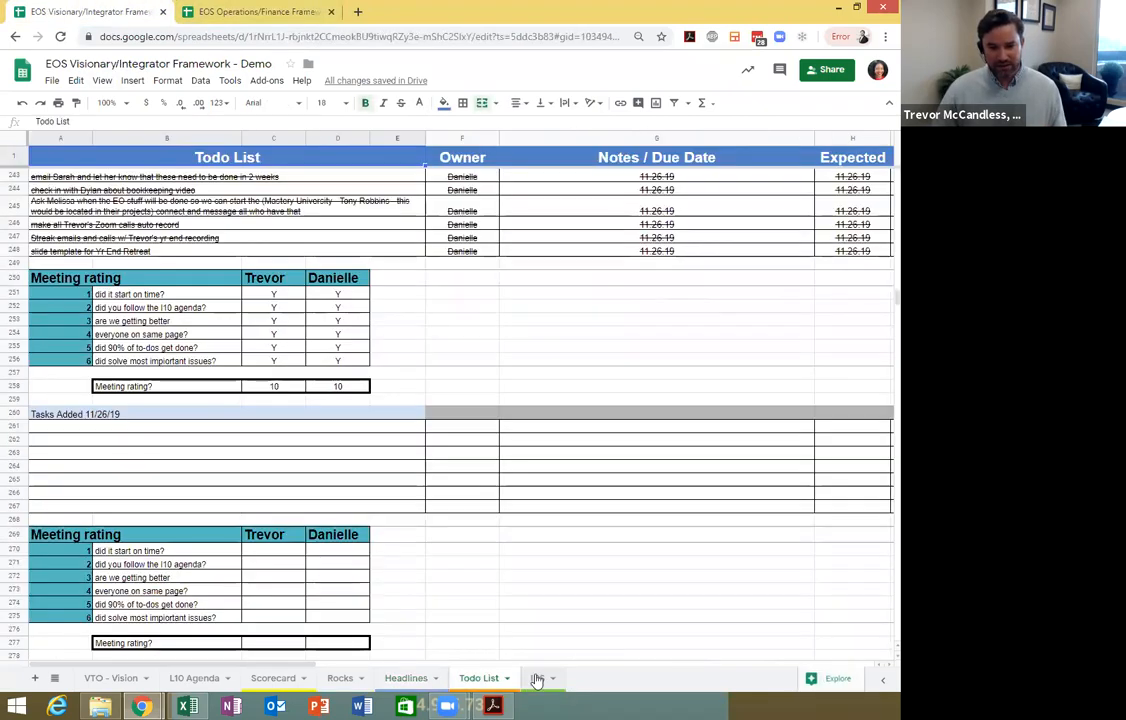
{"action": "left_click", "coordinate": [544, 678]}
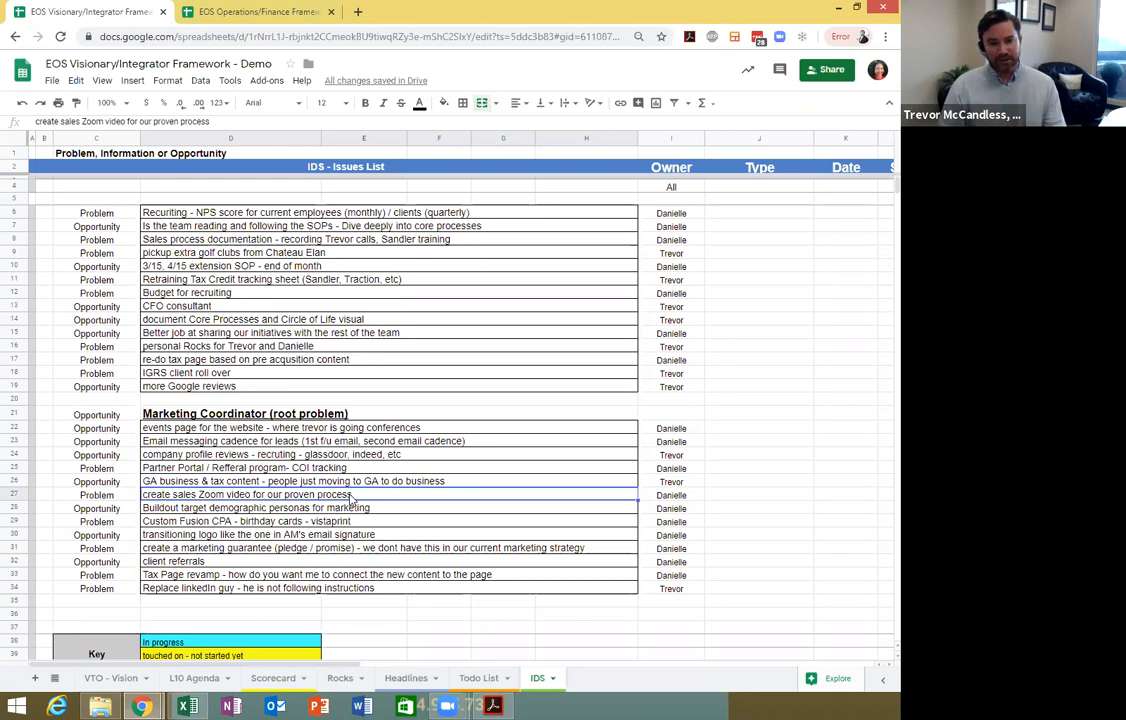
{"action": "mouse_move", "coordinate": [348, 560]}
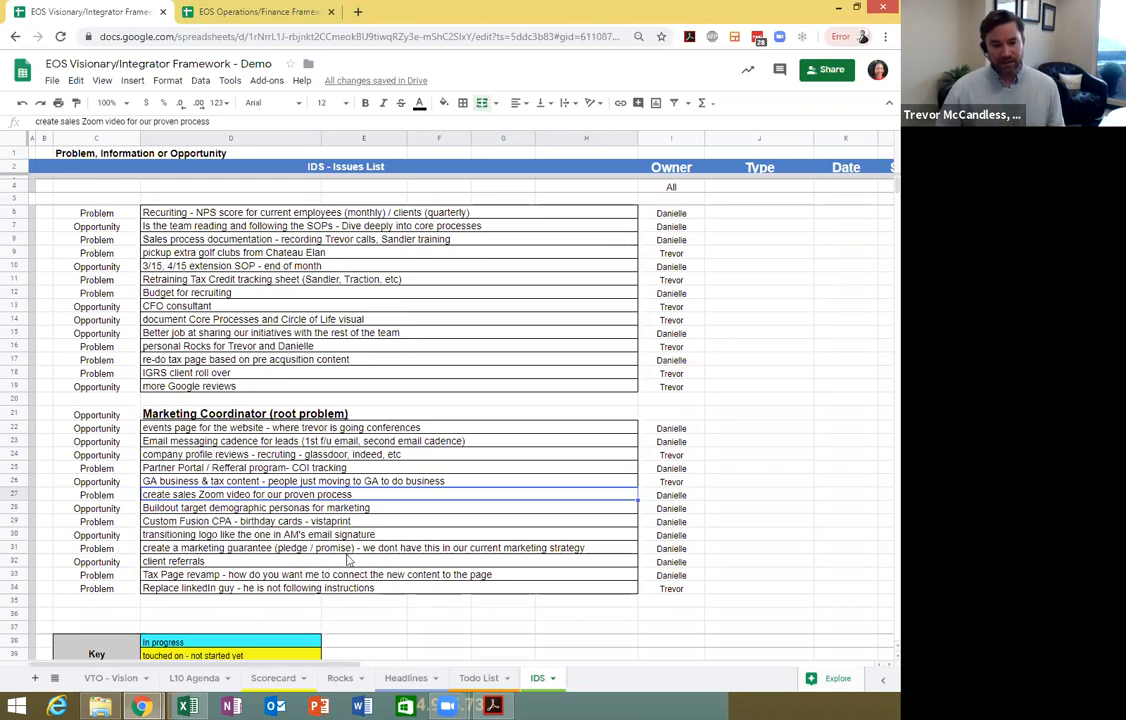
Step: Revisit the L10 Agenda and IDS sheets, then show the Todo List tasks added 11/19/19
{"action": "left_click", "coordinate": [194, 678]}
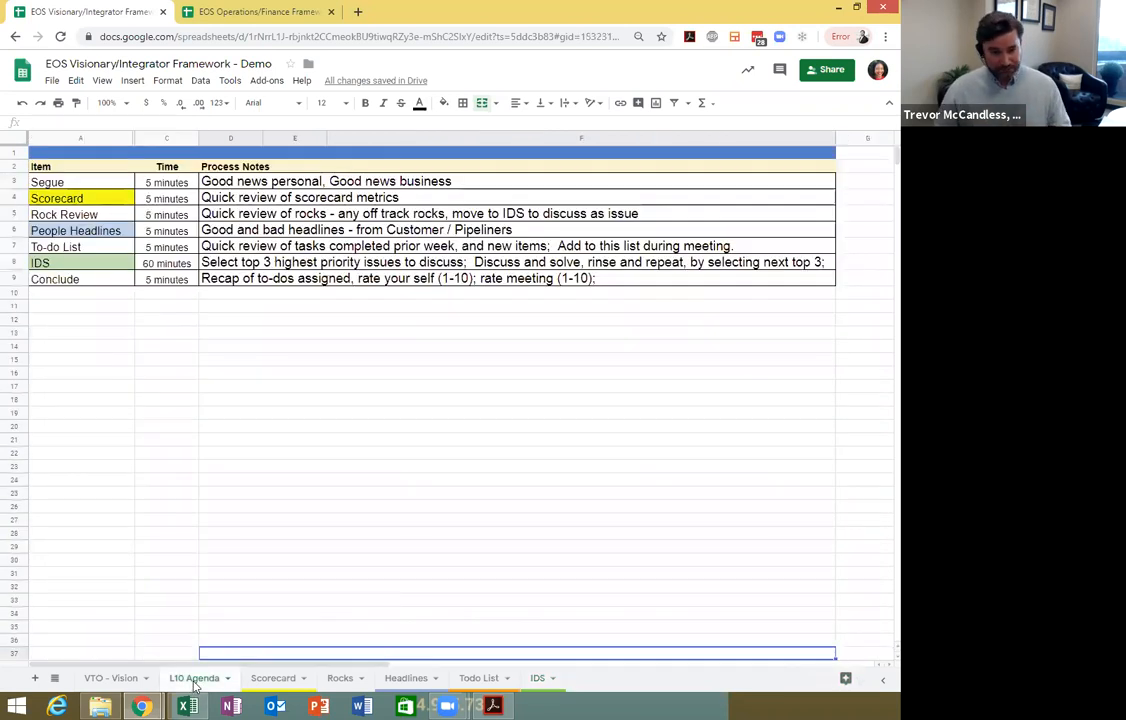
{"action": "mouse_move", "coordinate": [296, 408]}
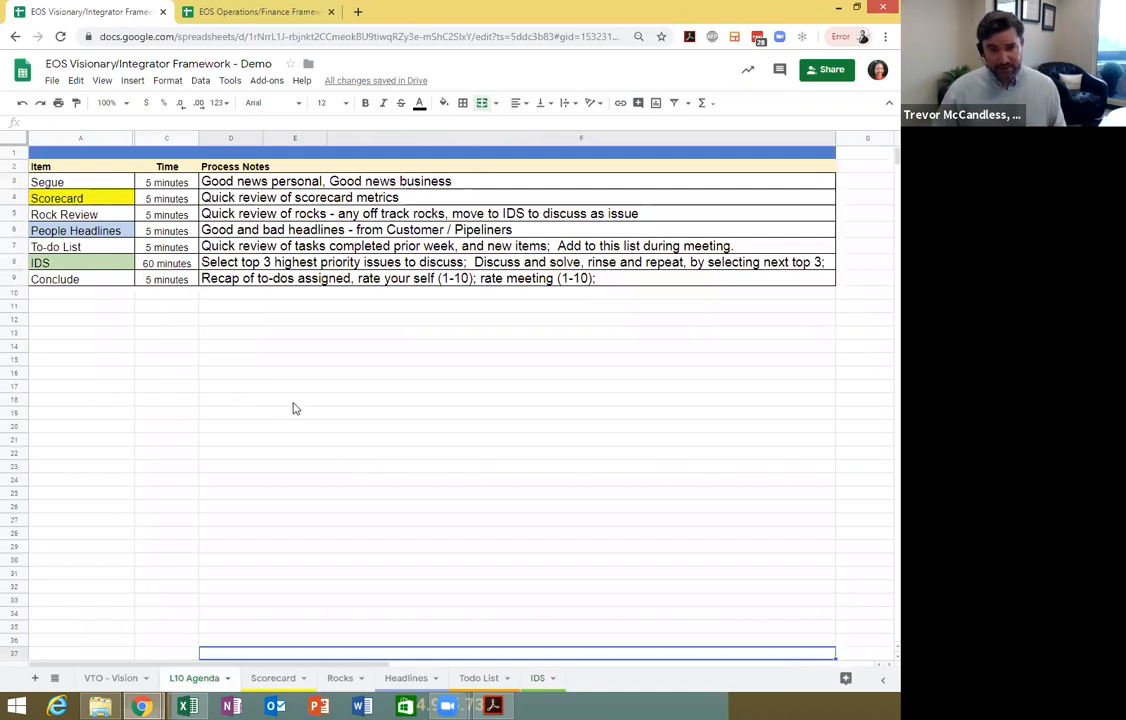
{"action": "mouse_move", "coordinate": [332, 340]}
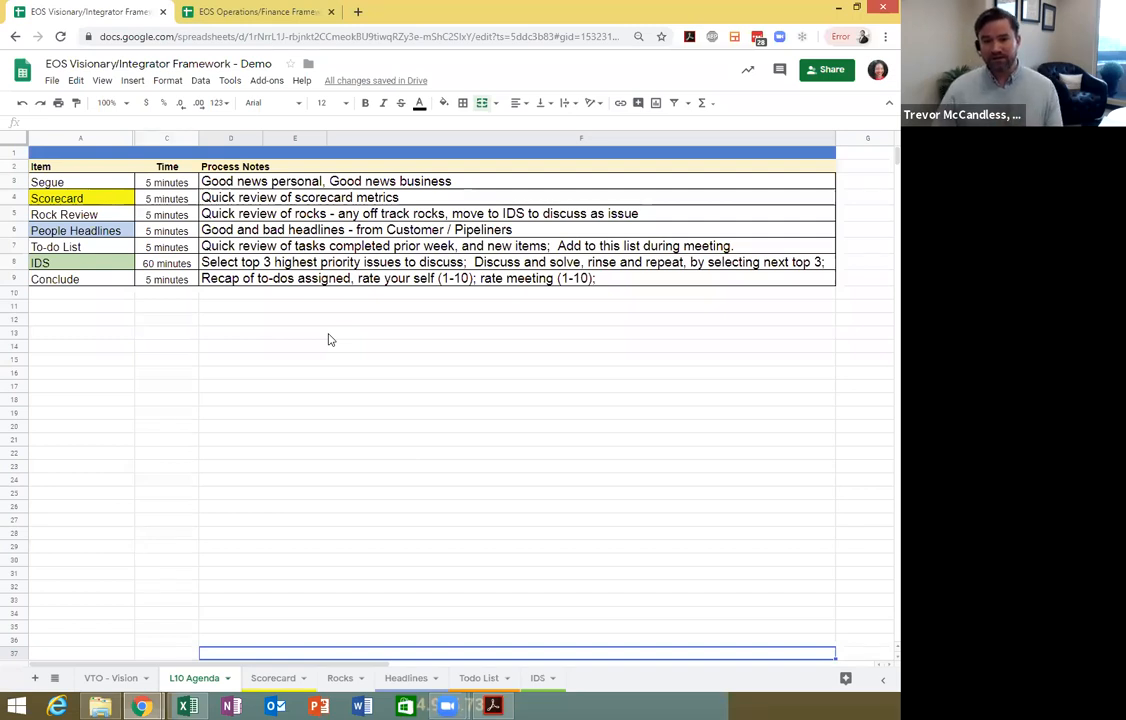
{"action": "left_click", "coordinate": [538, 676]}
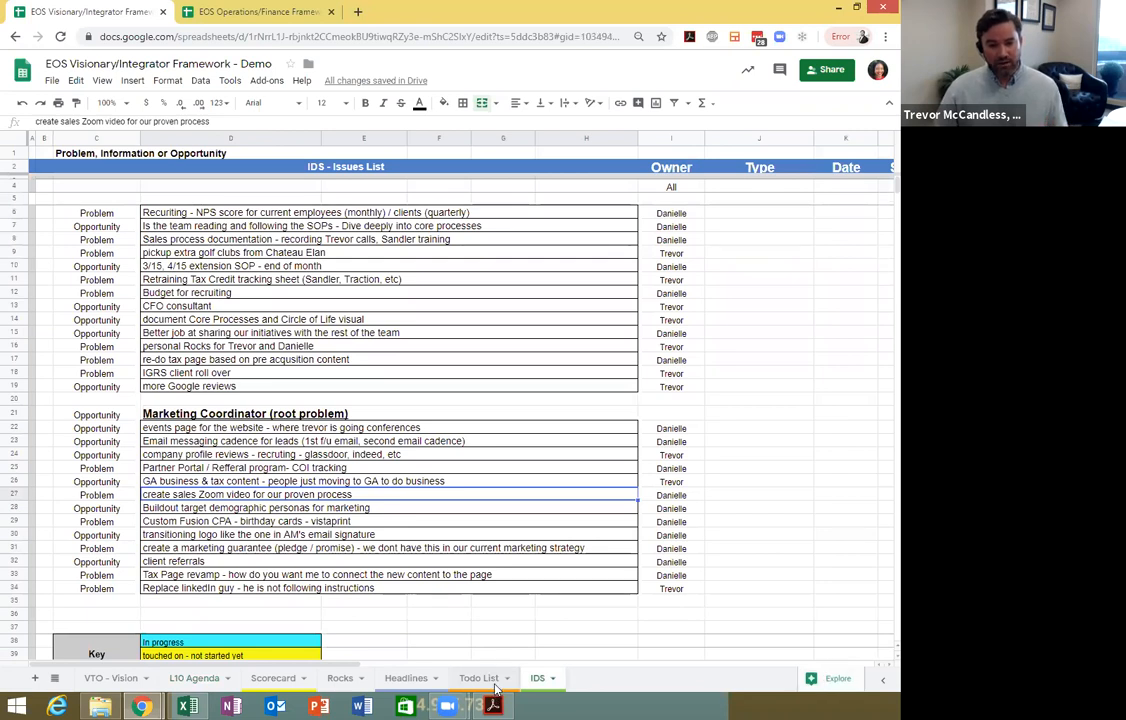
{"action": "left_click", "coordinate": [478, 678]}
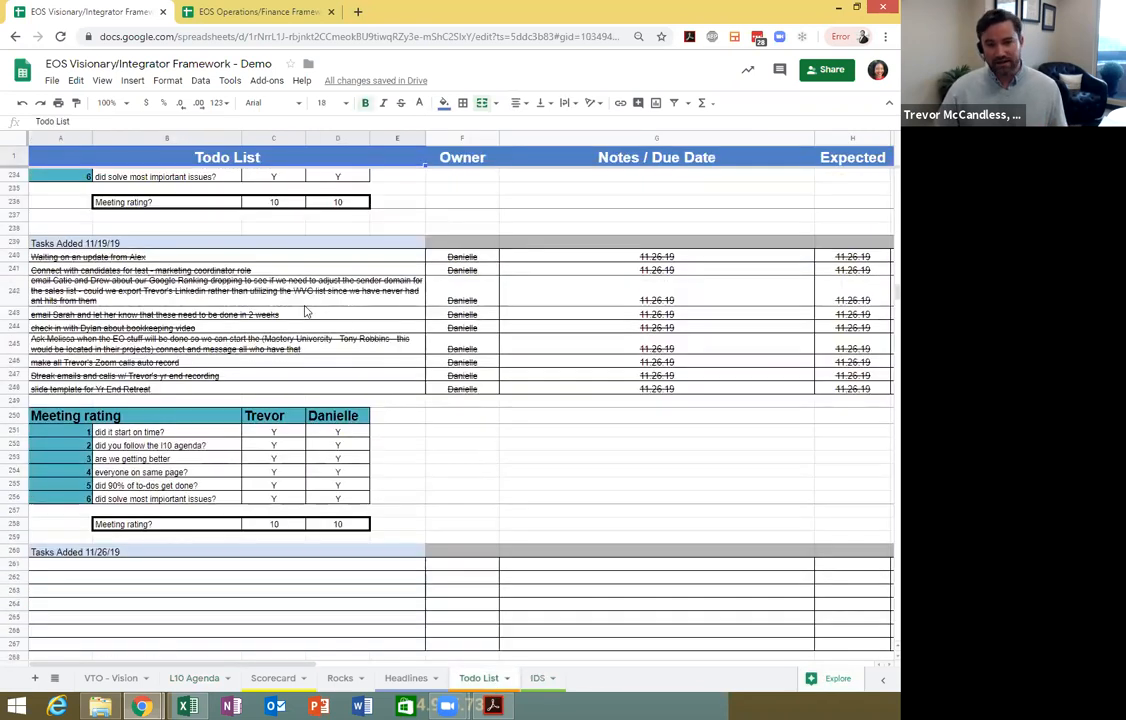
{"action": "mouse_move", "coordinate": [436, 296]}
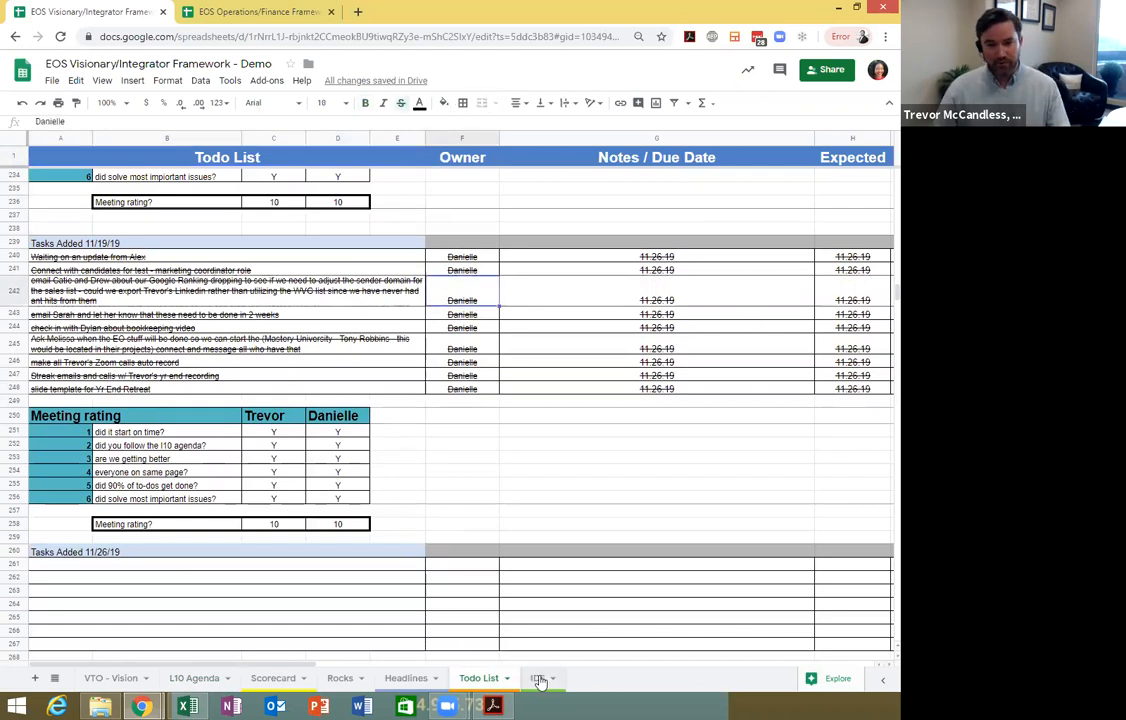
Step: Show the IDS issues list sheet again with problems, opportunities and owners
{"action": "left_click", "coordinate": [538, 678]}
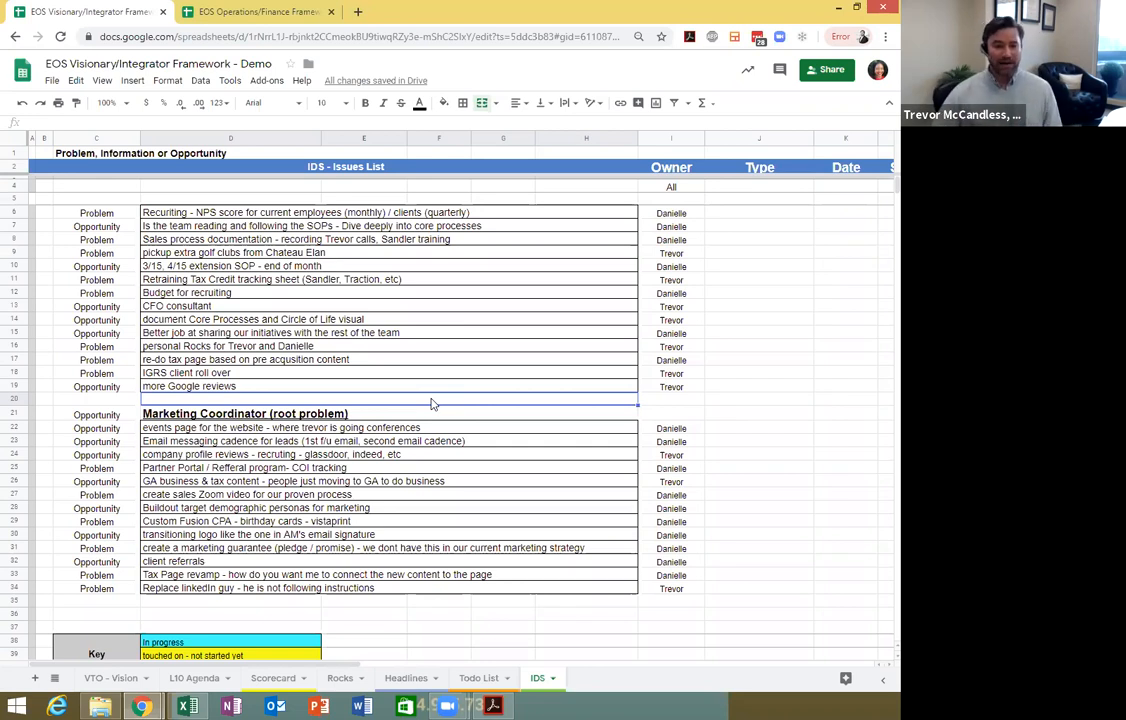
{"action": "mouse_move", "coordinate": [480, 556]}
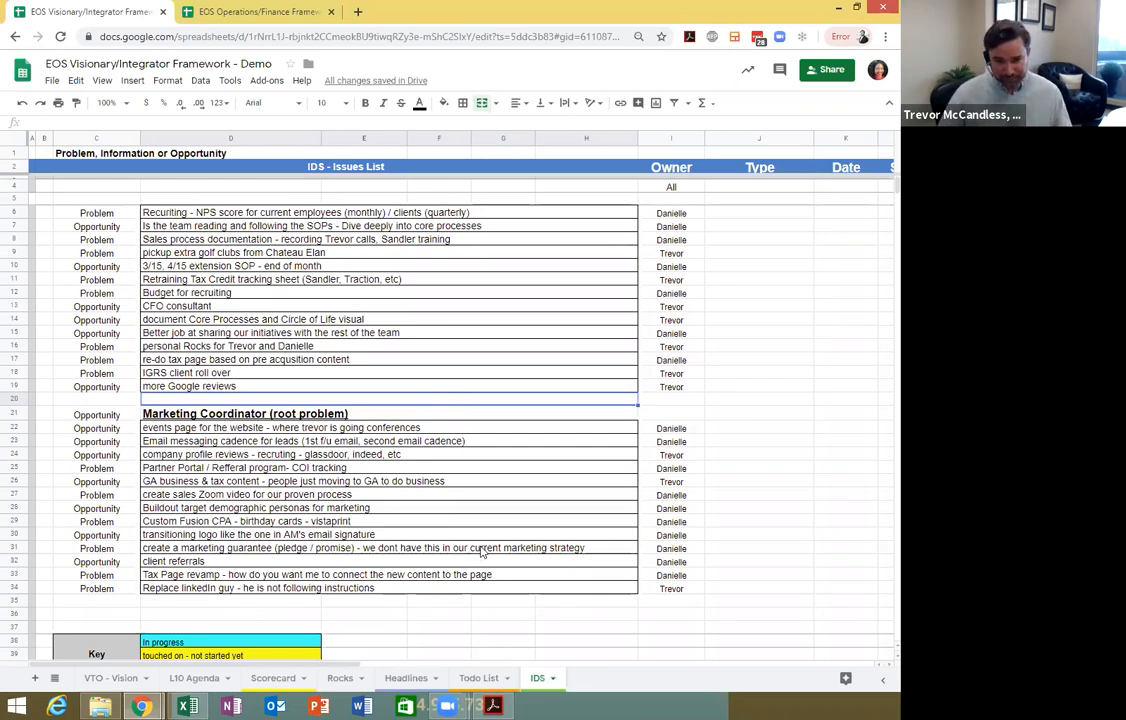
{"action": "mouse_move", "coordinate": [258, 12]}
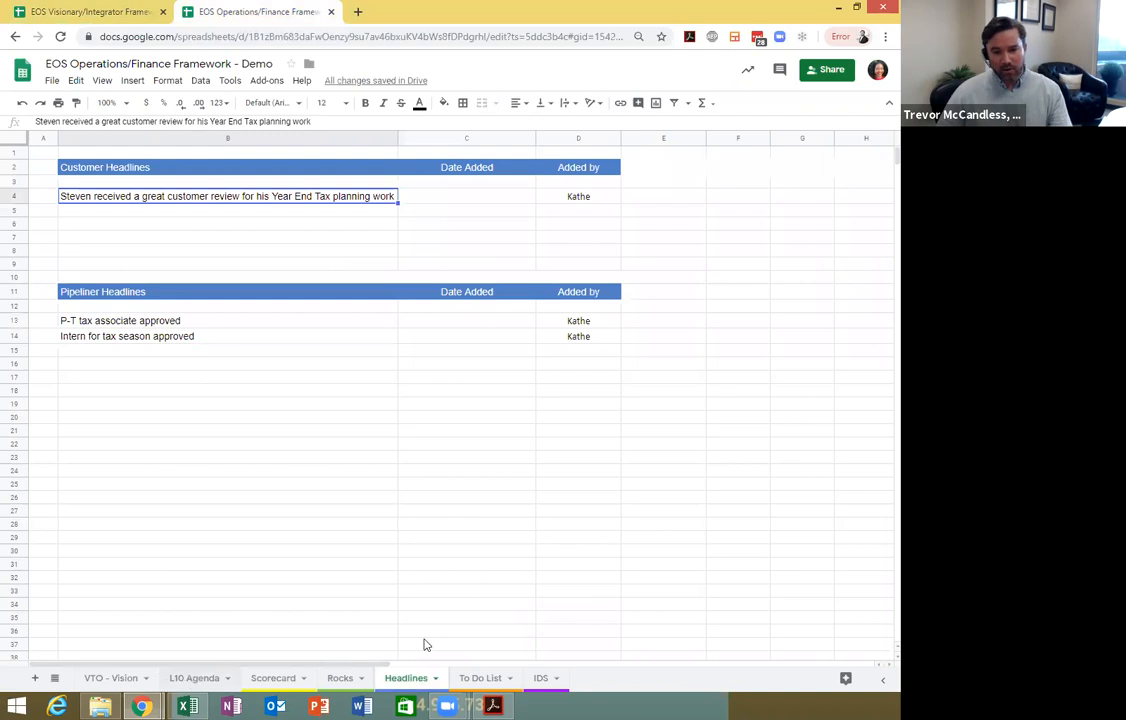
Step: Move through the L10 Agenda tab to the Q2 Weekly Scorecard listing Steven's and Kathe's measurables
{"action": "left_click", "coordinate": [196, 678]}
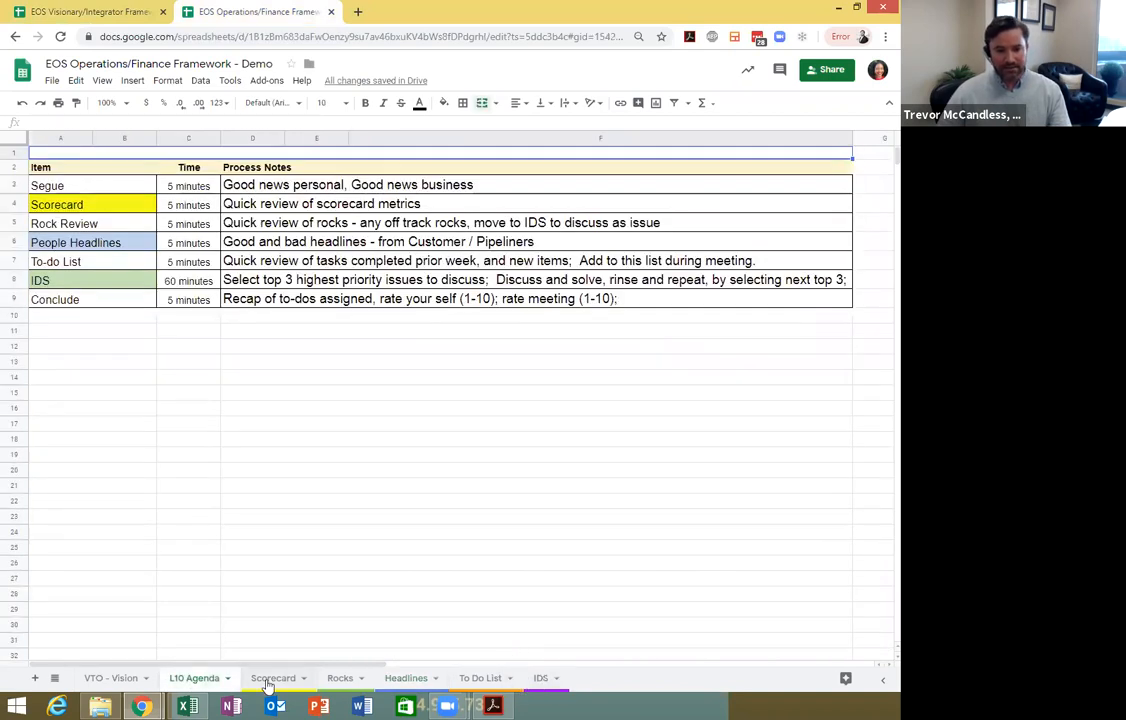
{"action": "left_click", "coordinate": [272, 678]}
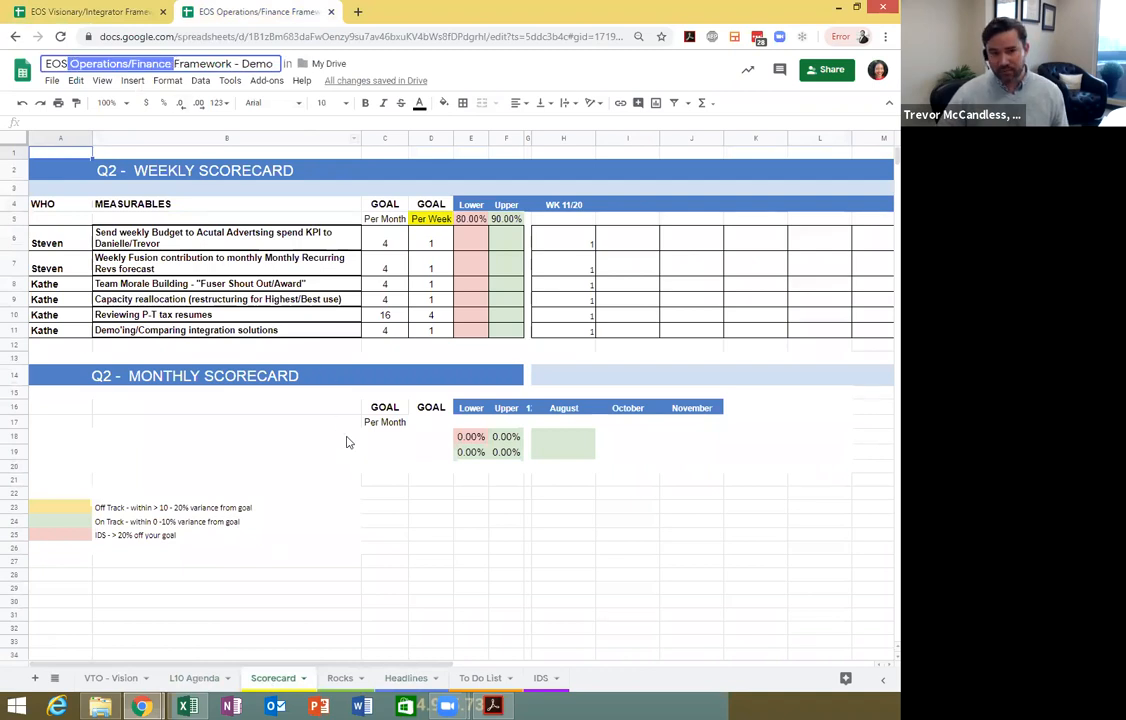
{"action": "left_click", "coordinate": [430, 504]}
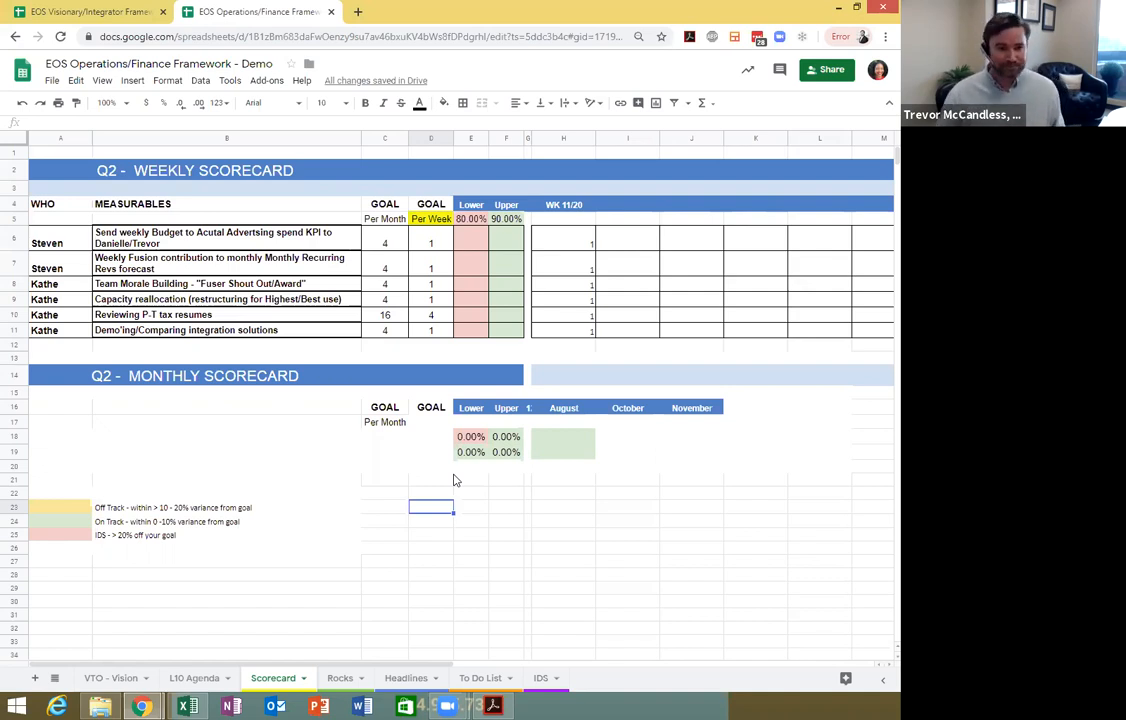
{"action": "mouse_move", "coordinate": [488, 652]}
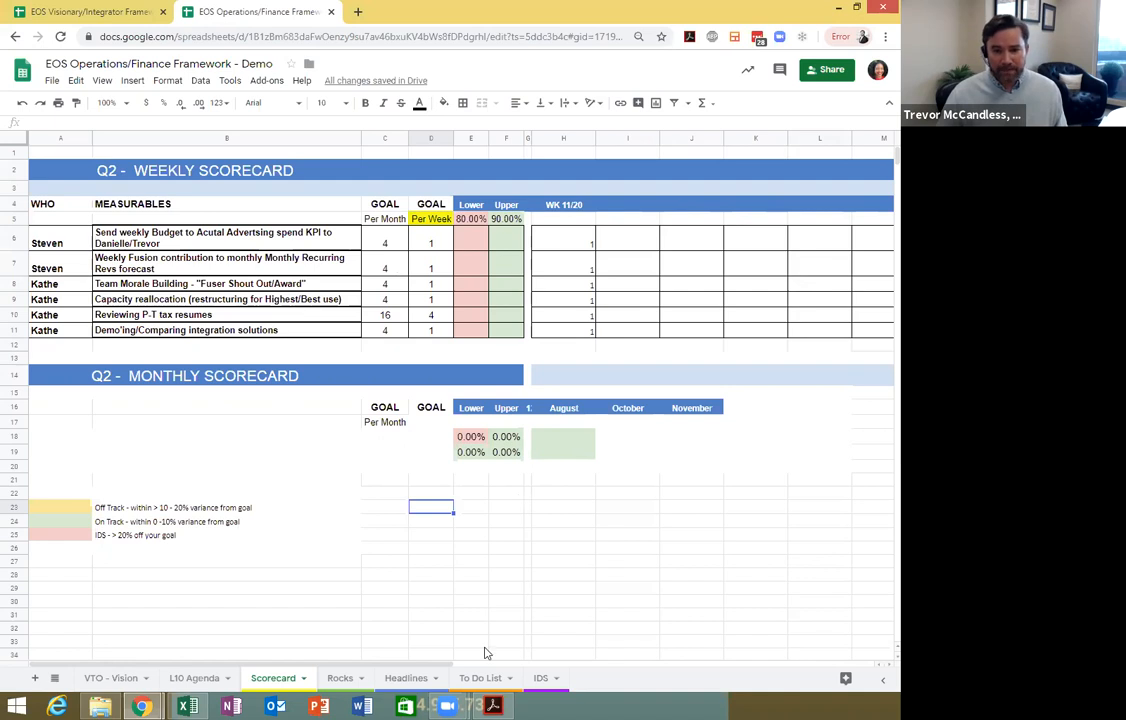
Step: Move through the Headlines and To Do List tabs to the IDS issues list
{"action": "left_click", "coordinate": [406, 678]}
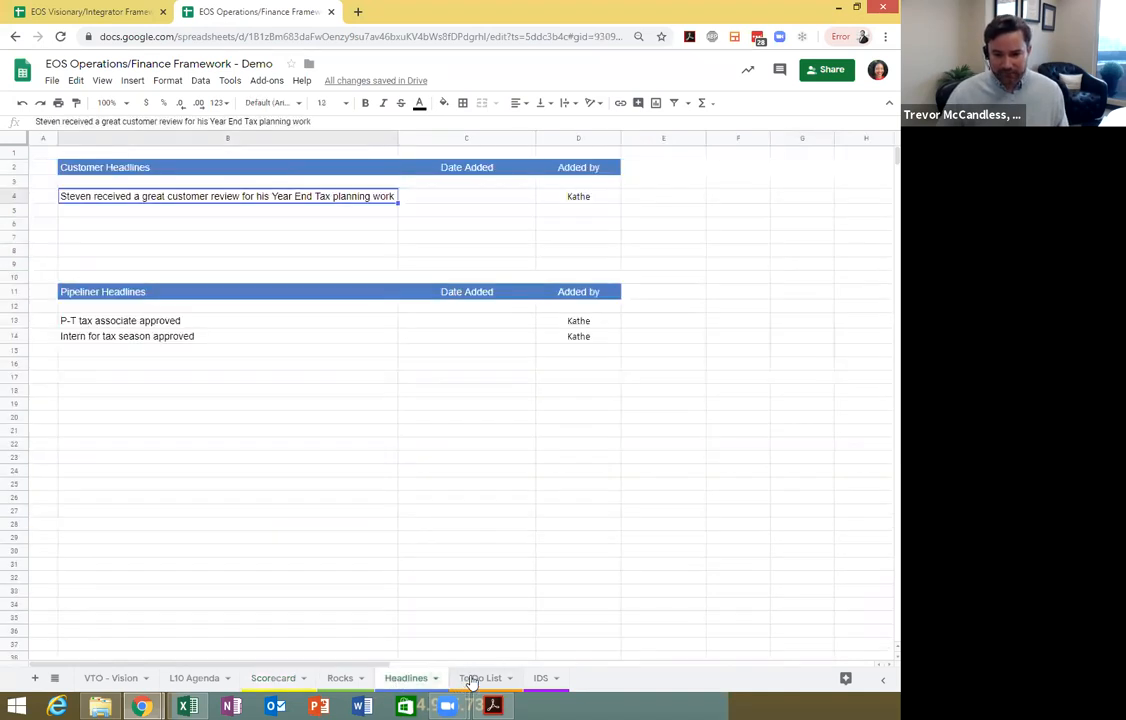
{"action": "left_click", "coordinate": [480, 678]}
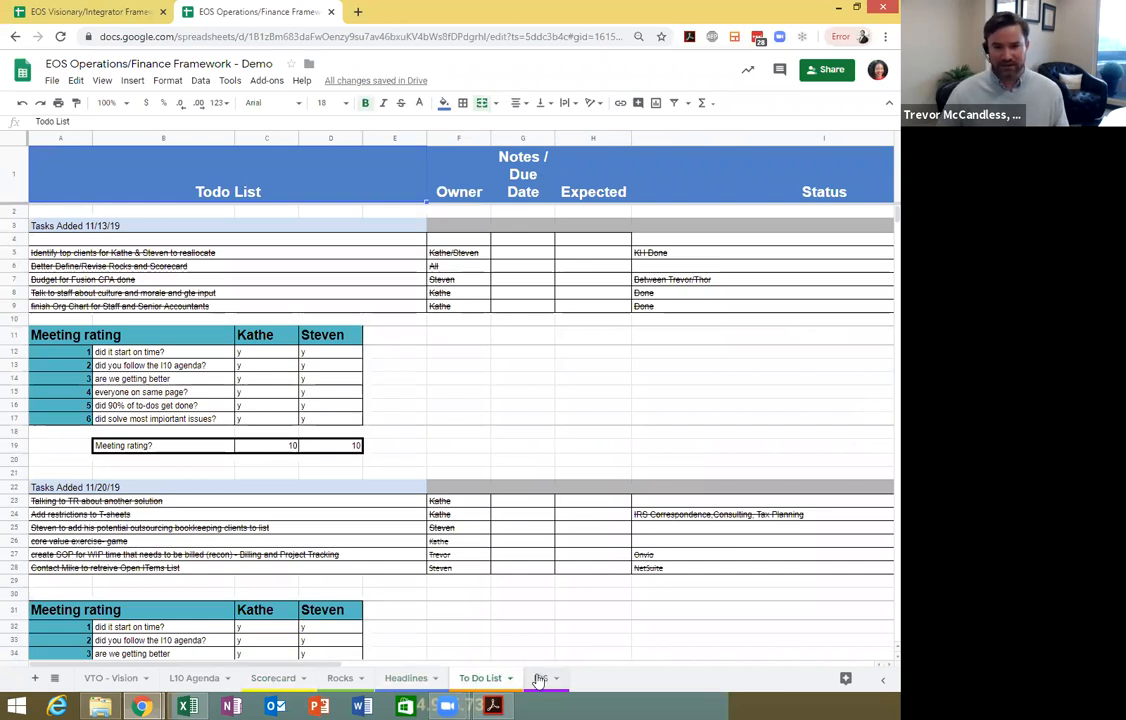
{"action": "left_click", "coordinate": [540, 678]}
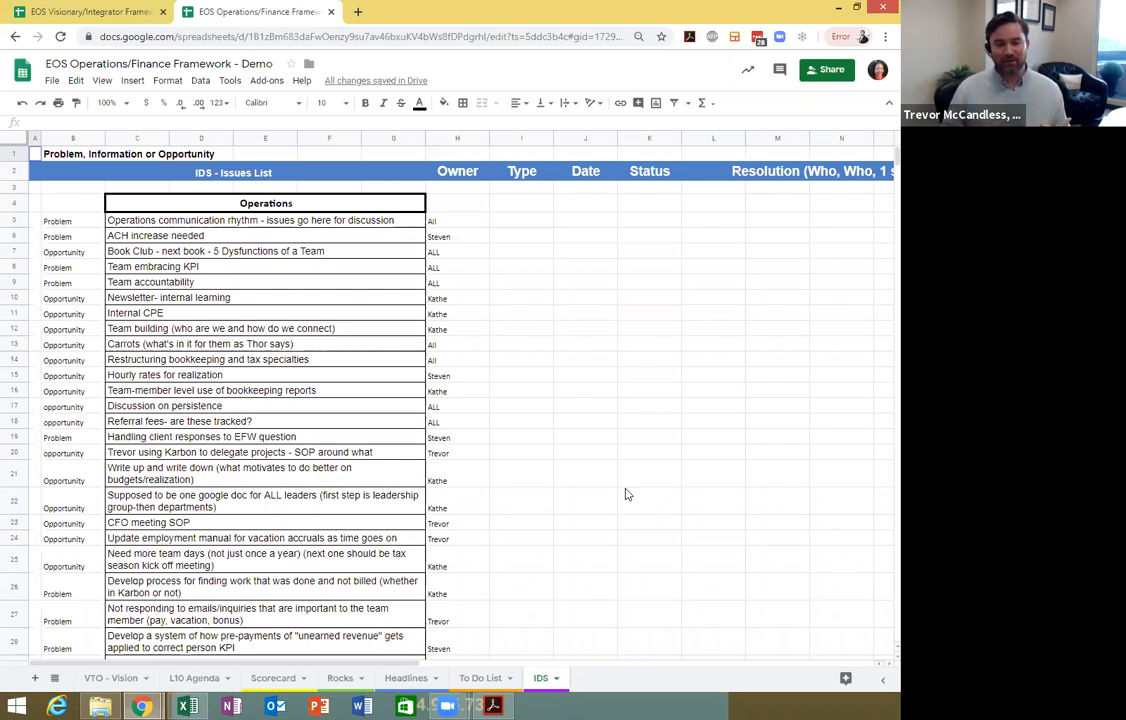
{"action": "mouse_move", "coordinate": [498, 494]}
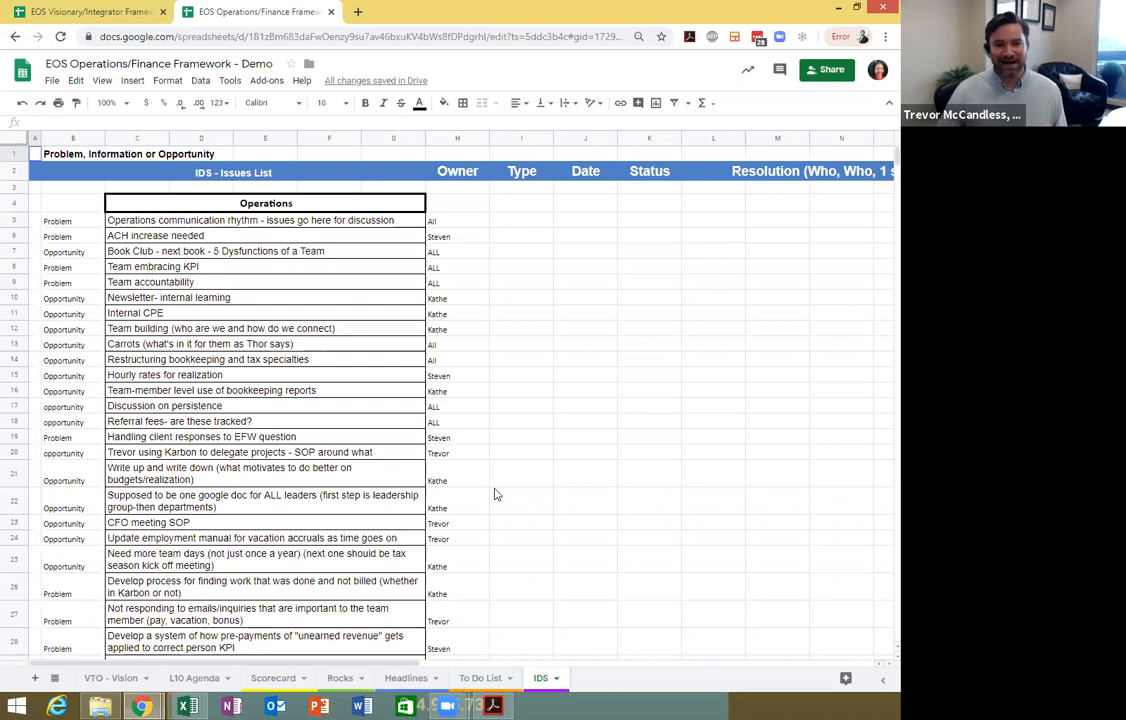